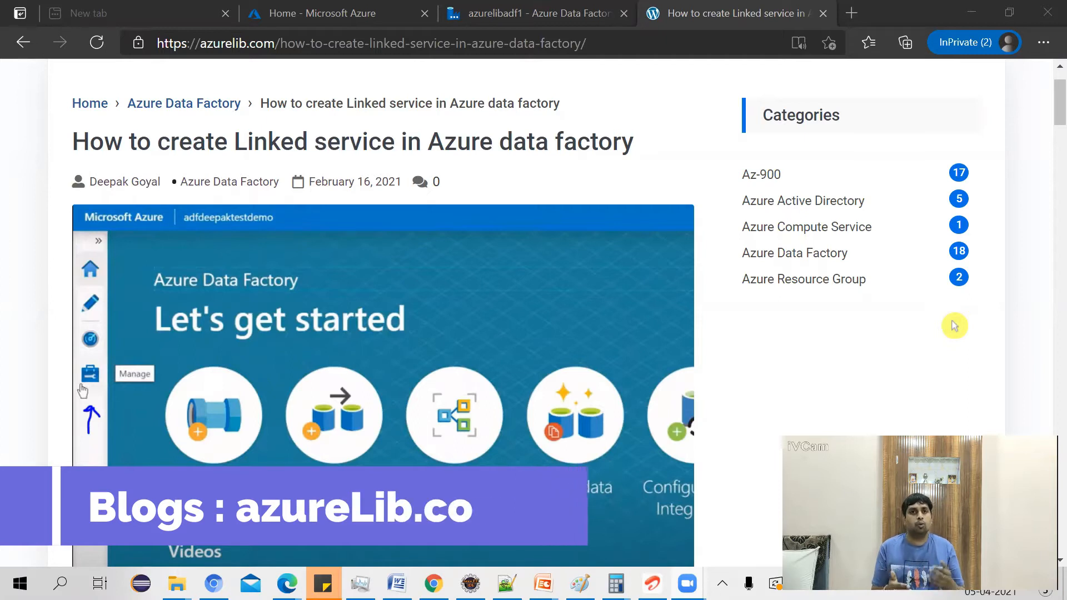
- Return to the Azure portal home and open azurelibadf1 from Recent resources
{"action": "type", "text": "m"}
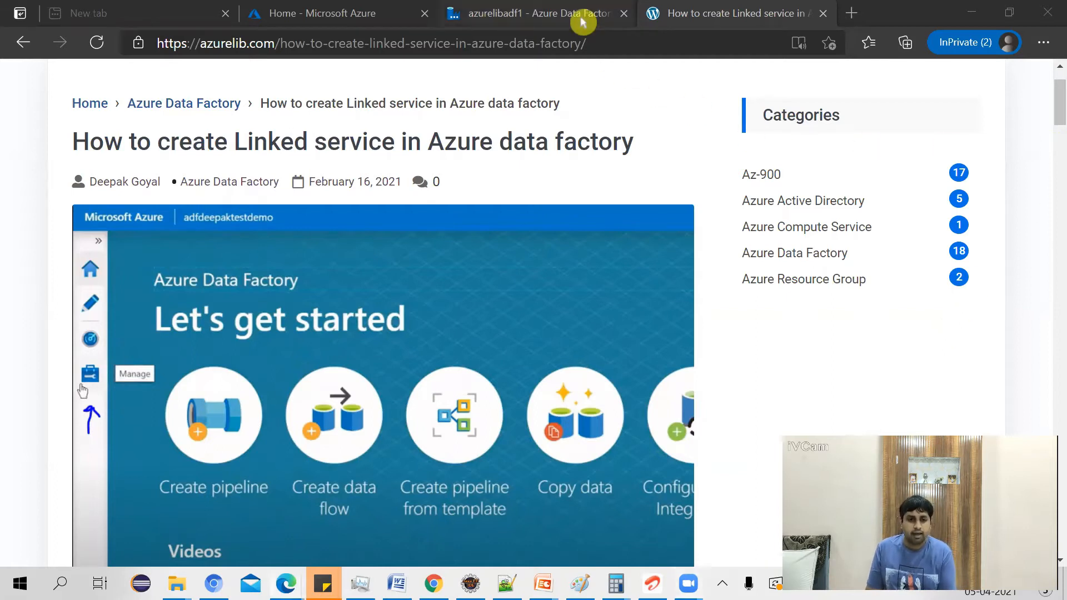
{"action": "left_click", "coordinate": [536, 13]}
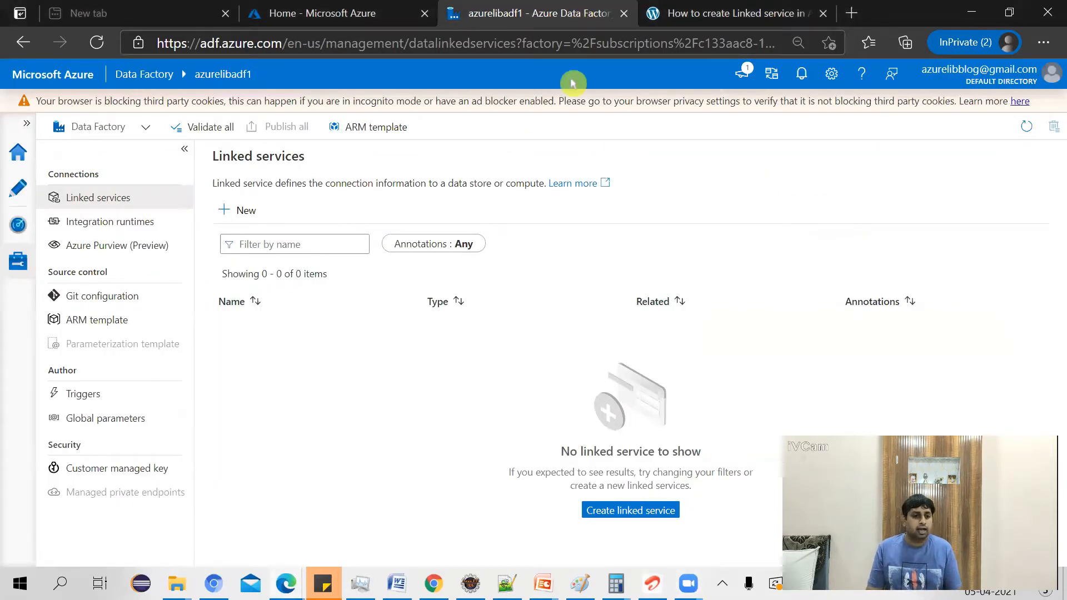
{"action": "left_click", "coordinate": [320, 14]}
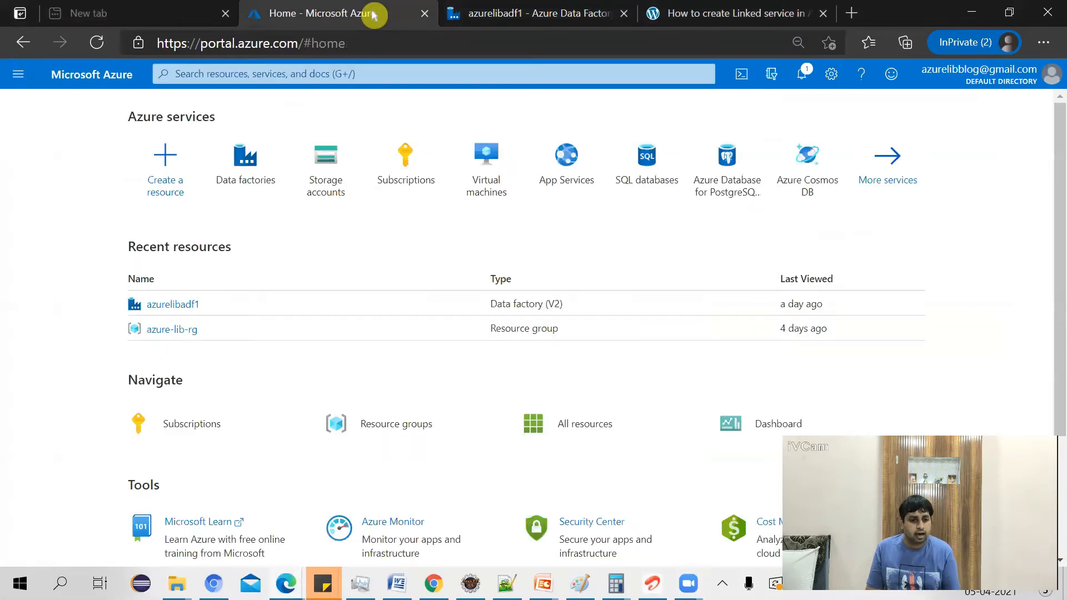
{"action": "mouse_move", "coordinate": [383, 168]}
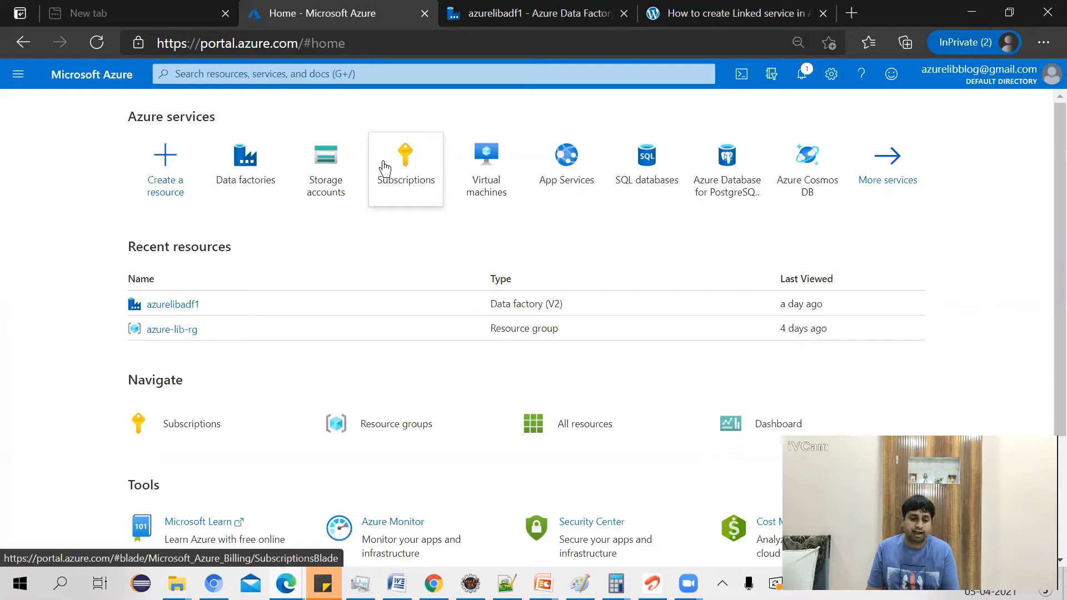
{"action": "mouse_move", "coordinate": [186, 328]}
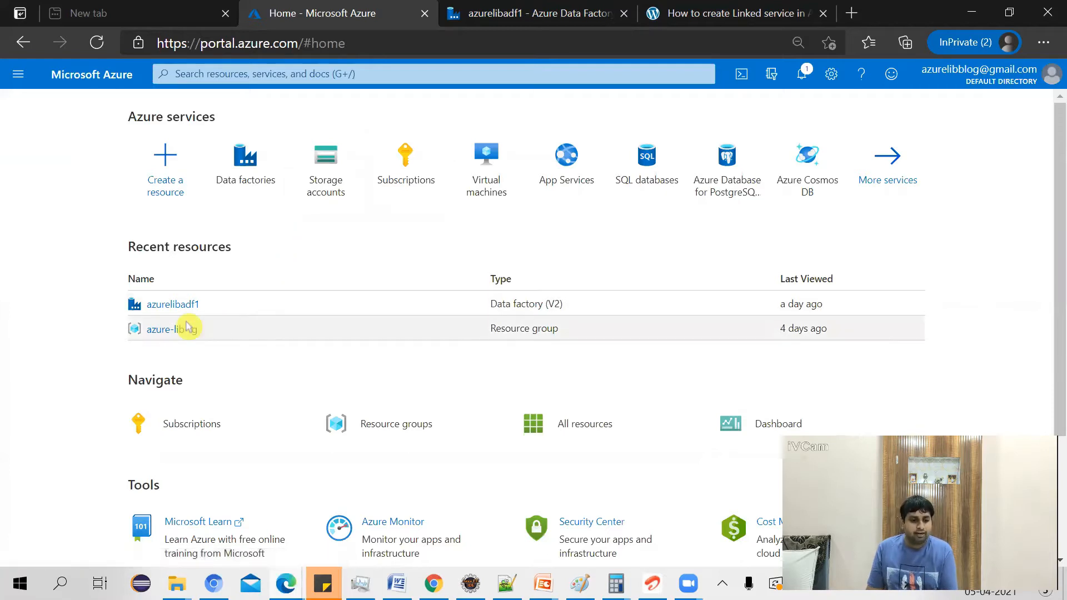
{"action": "mouse_move", "coordinate": [174, 312]}
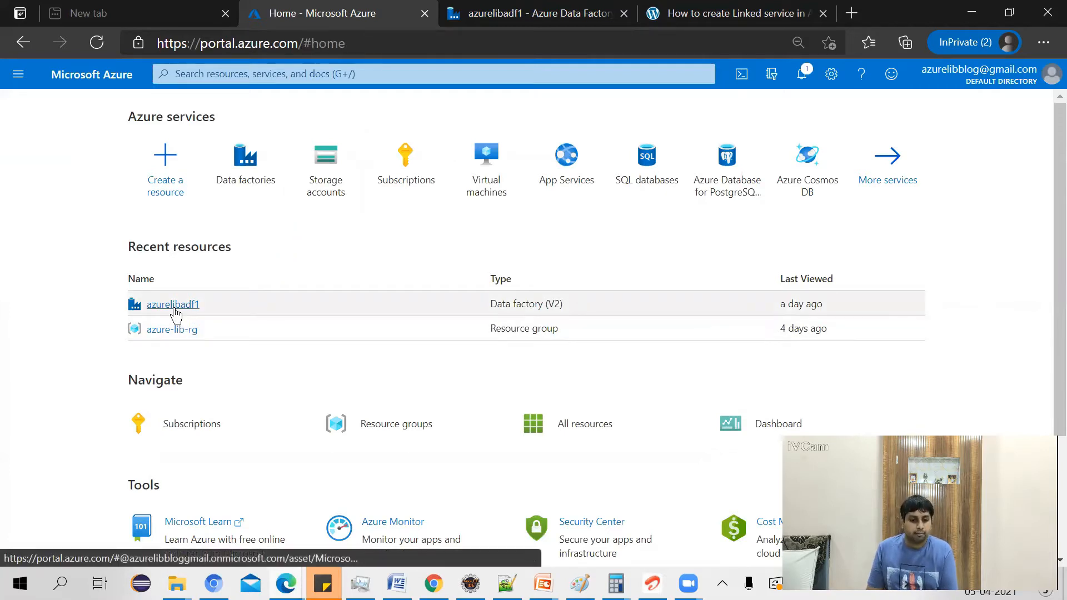
{"action": "left_click", "coordinate": [173, 305]}
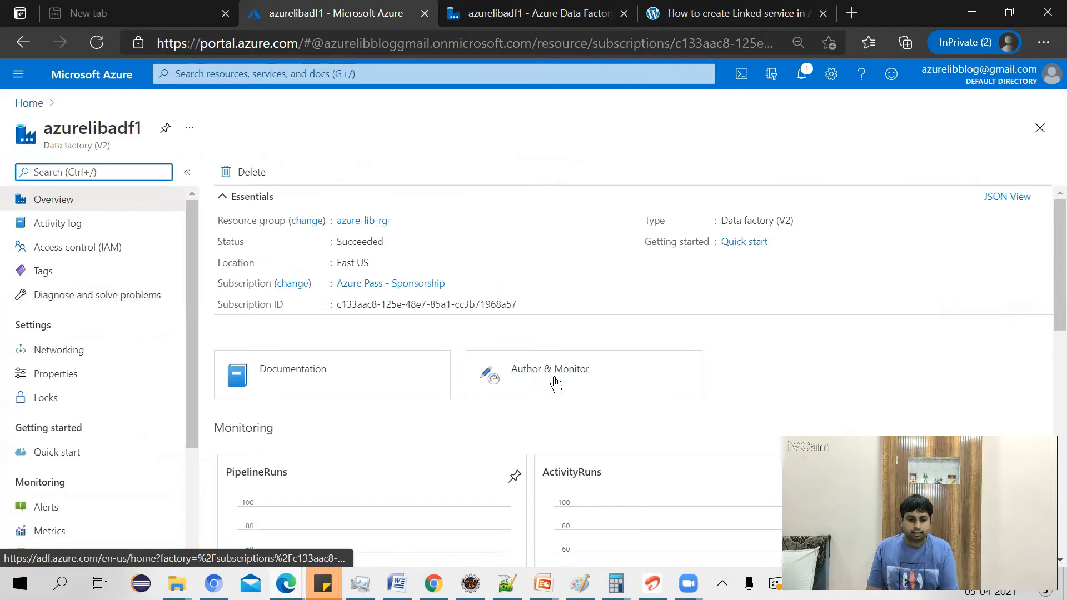
- Launch Author & Monitor to open the azurelibadf1 authoring studio in a new tab
{"action": "left_click", "coordinate": [549, 369]}
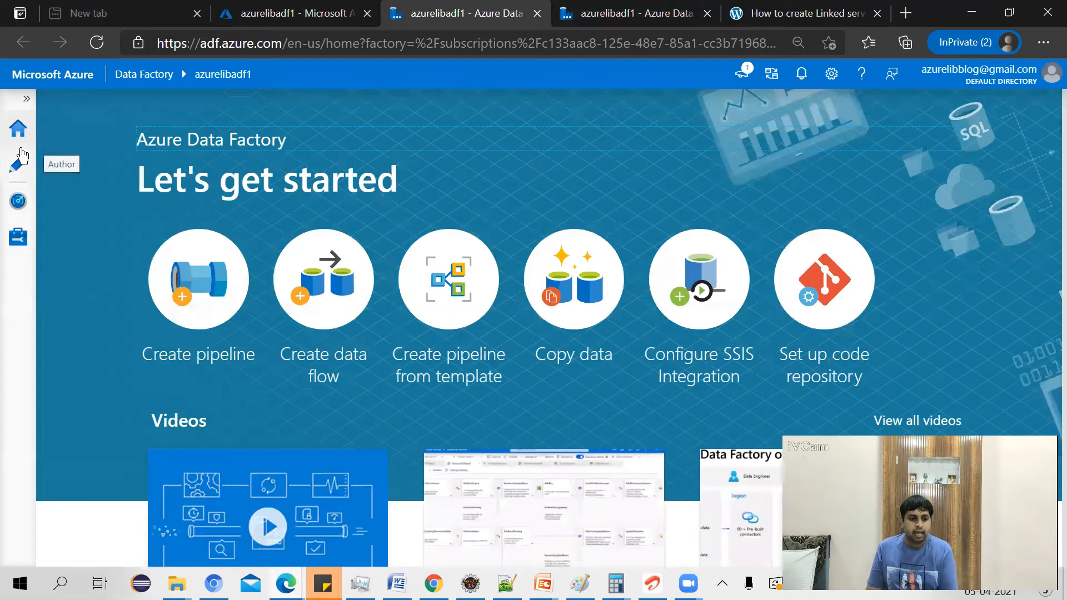
{"action": "mouse_move", "coordinate": [18, 201]}
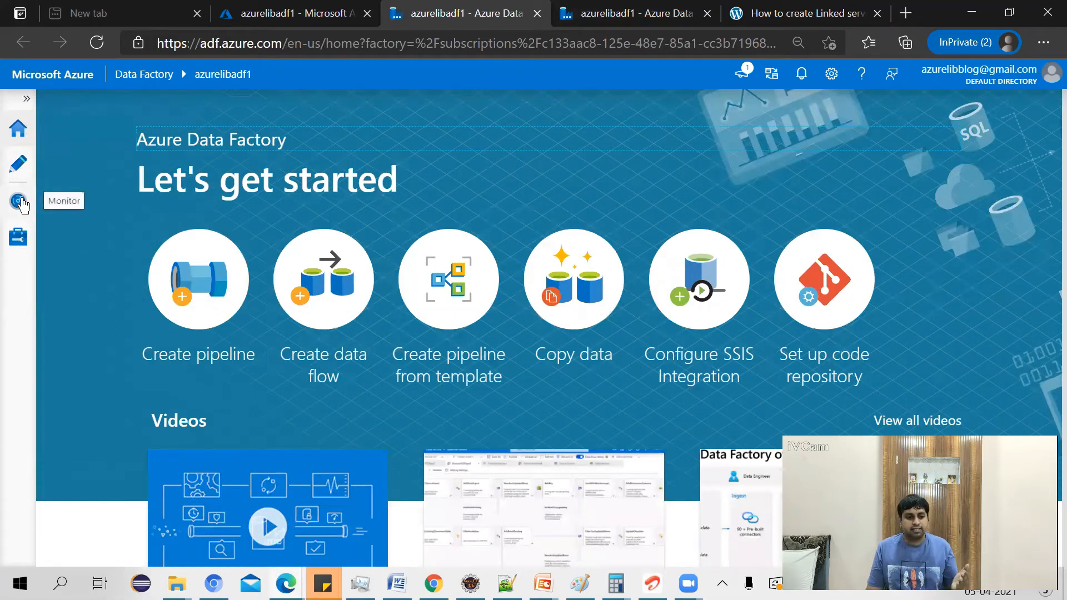
{"action": "mouse_move", "coordinate": [19, 237]}
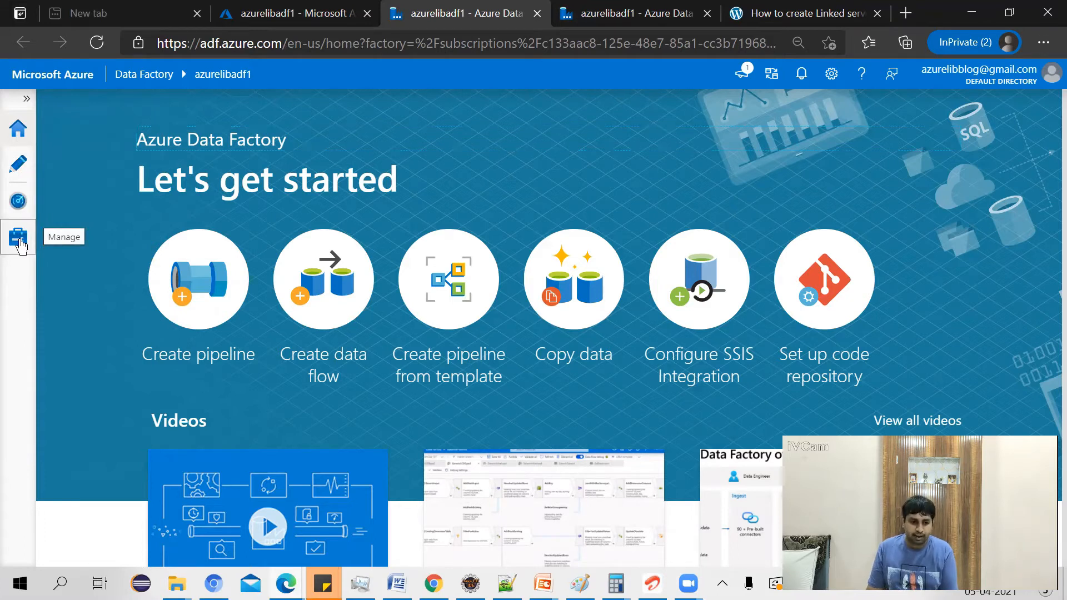
- Open the Manage hub to view the empty Linked services list
{"action": "left_click", "coordinate": [18, 237]}
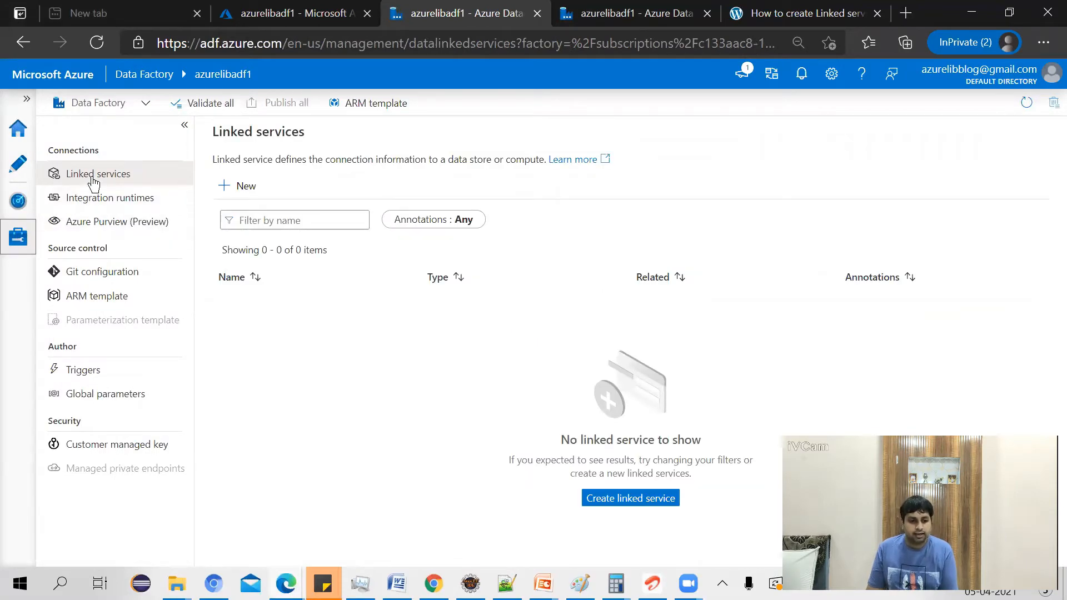
{"action": "mouse_move", "coordinate": [113, 176]}
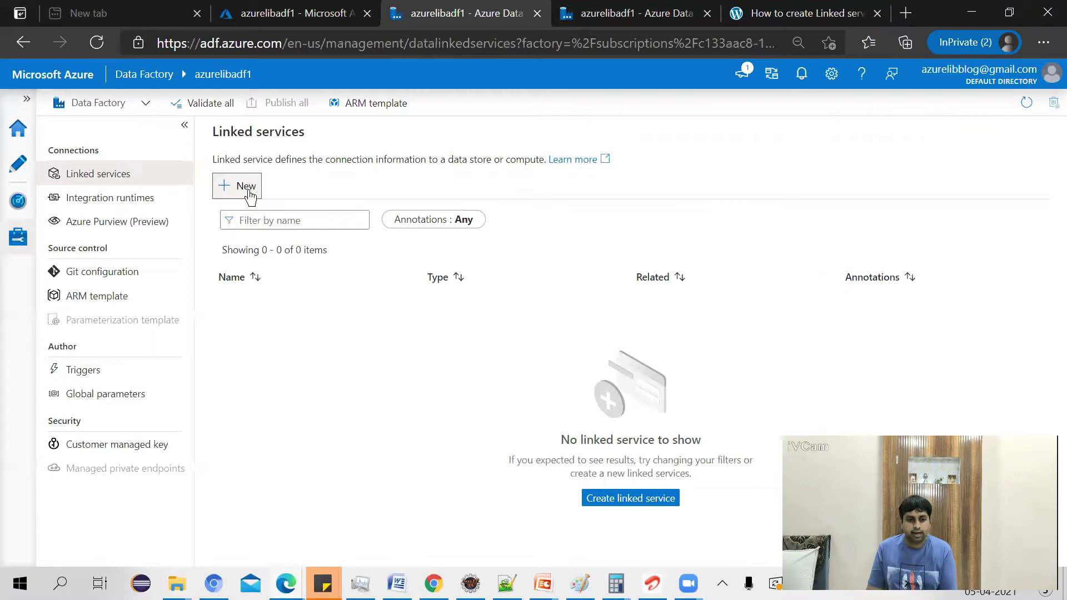
- Start a new linked service and pick the Azure Blob Storage data store
{"action": "left_click", "coordinate": [242, 186]}
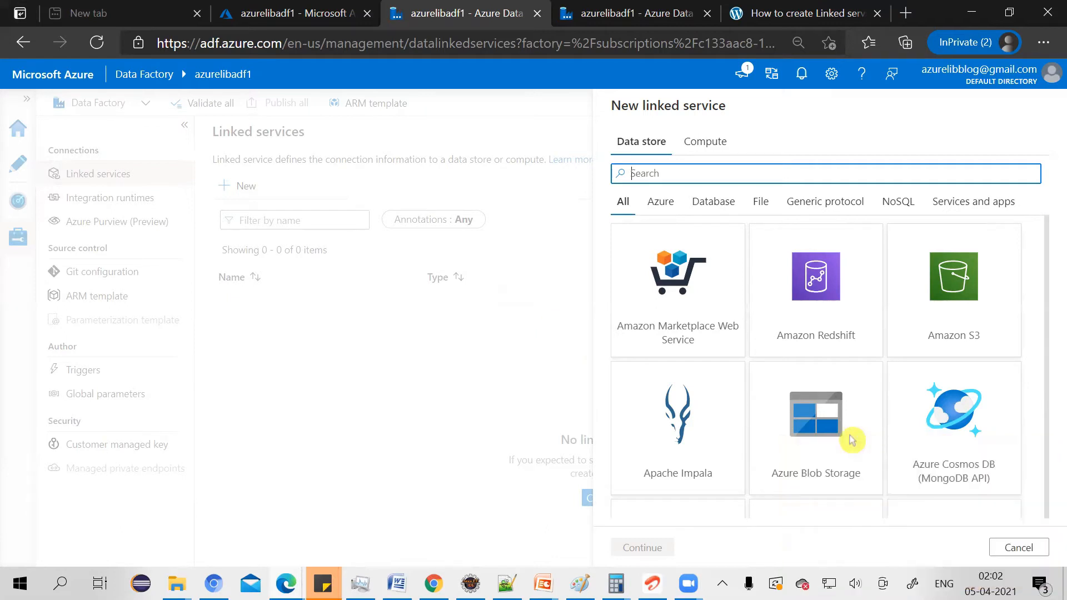
{"action": "mouse_move", "coordinate": [1027, 120]}
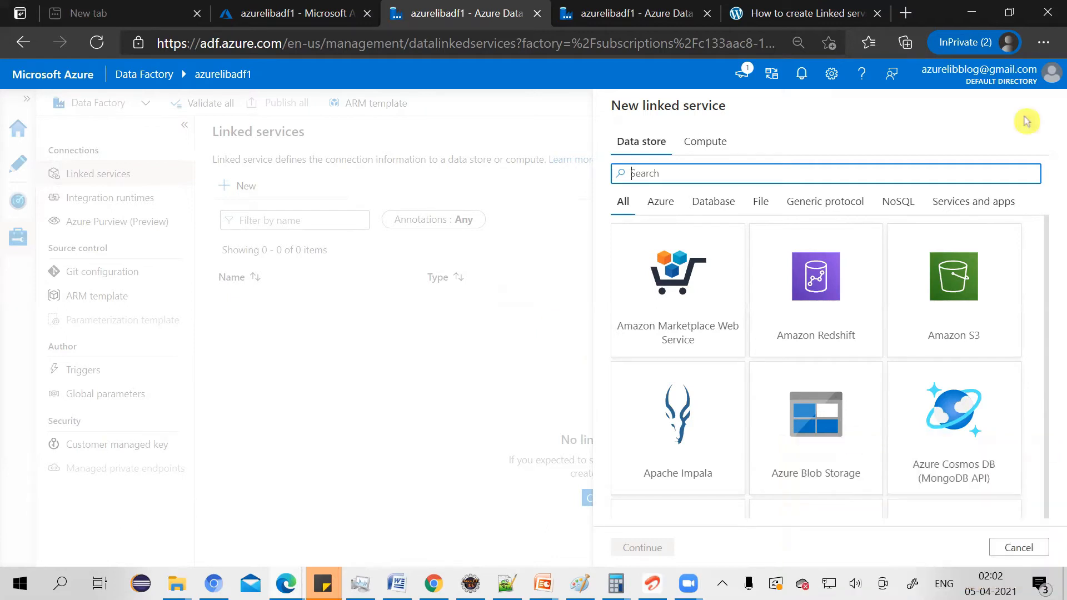
{"action": "mouse_move", "coordinate": [835, 430]}
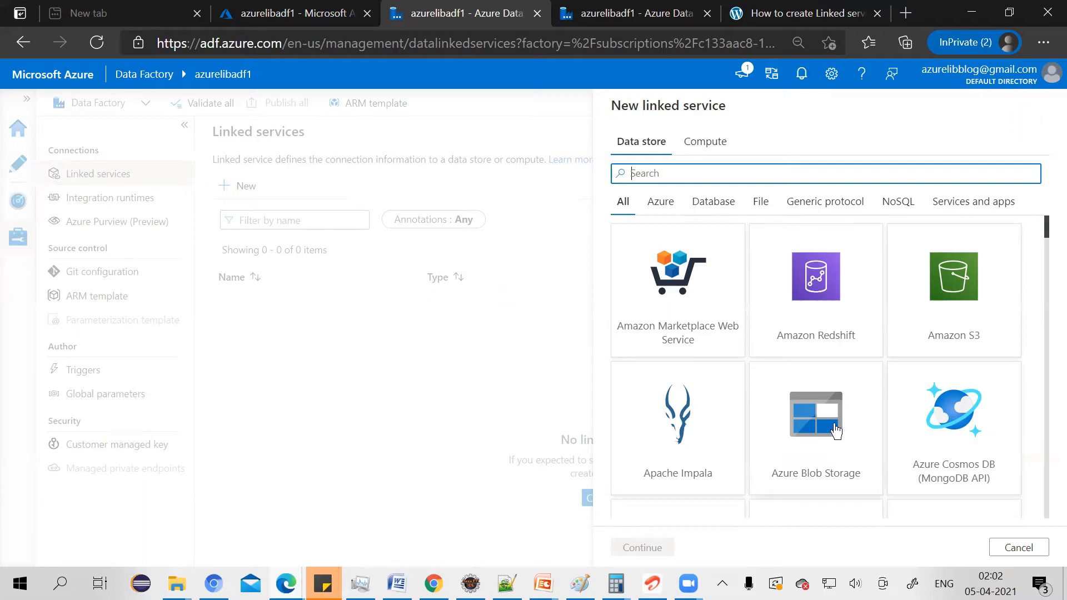
{"action": "mouse_move", "coordinate": [620, 192]}
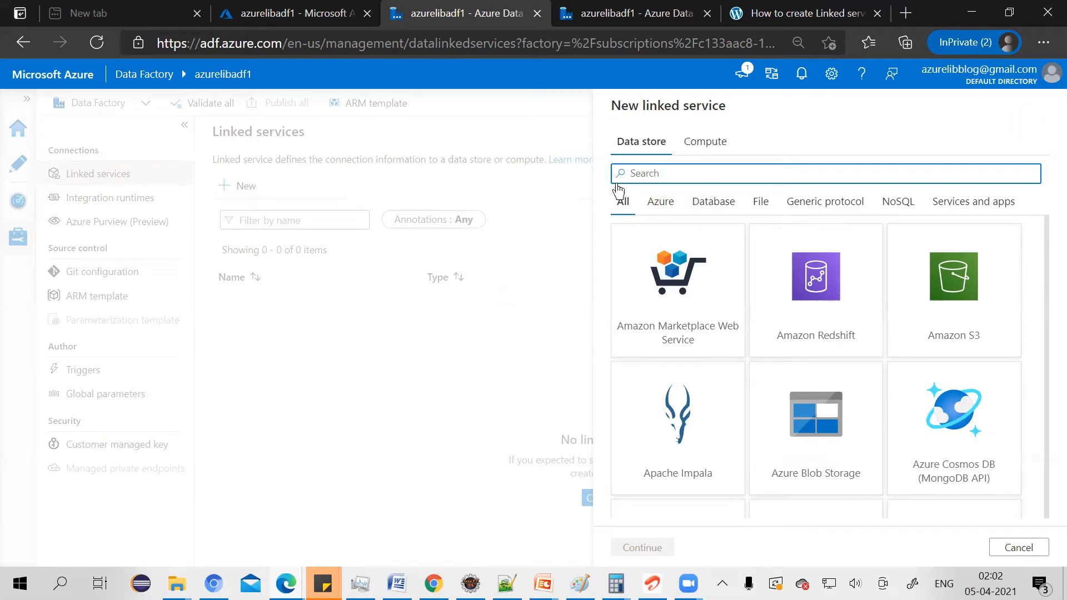
{"action": "mouse_move", "coordinate": [835, 438]}
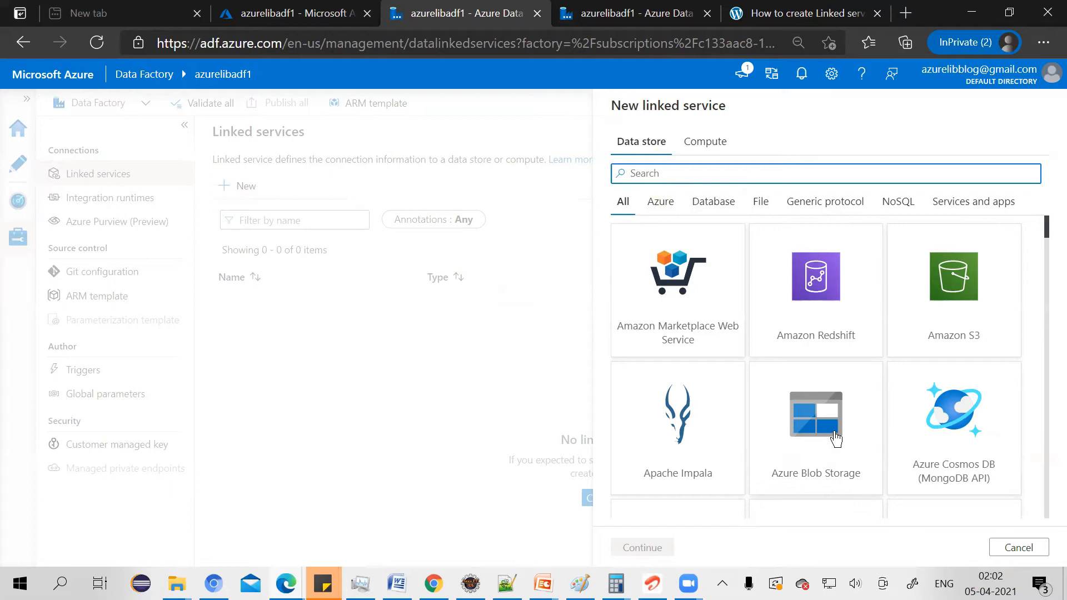
{"action": "left_click", "coordinate": [816, 420]}
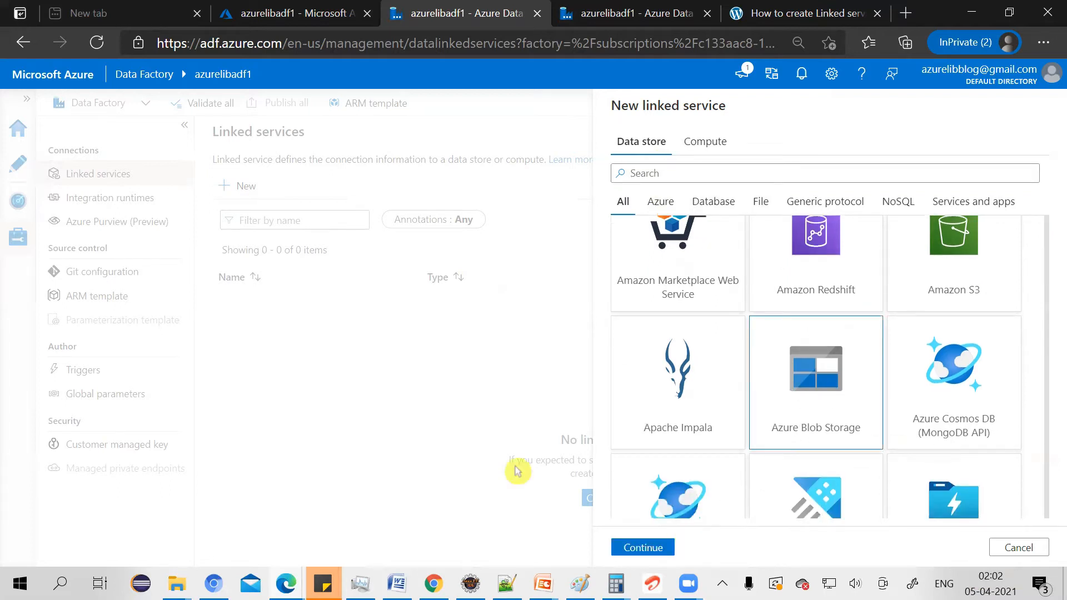
{"action": "mouse_move", "coordinate": [563, 508]}
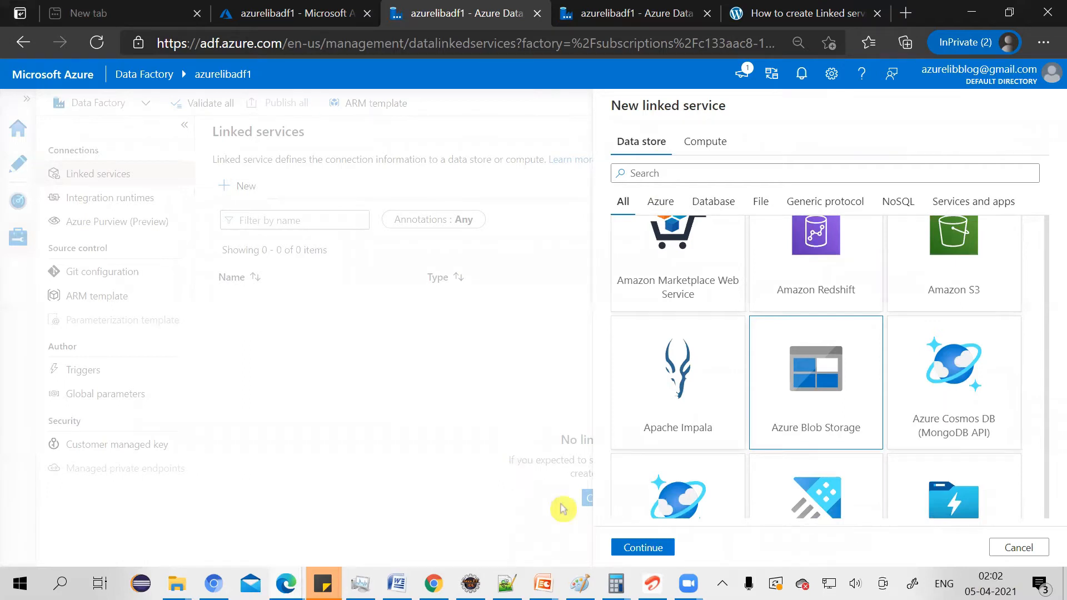
- Continue to the Blob Storage form and replace AzureBlobStorage1 with a LinkedService_For_Blob name
{"action": "left_click", "coordinate": [643, 548]}
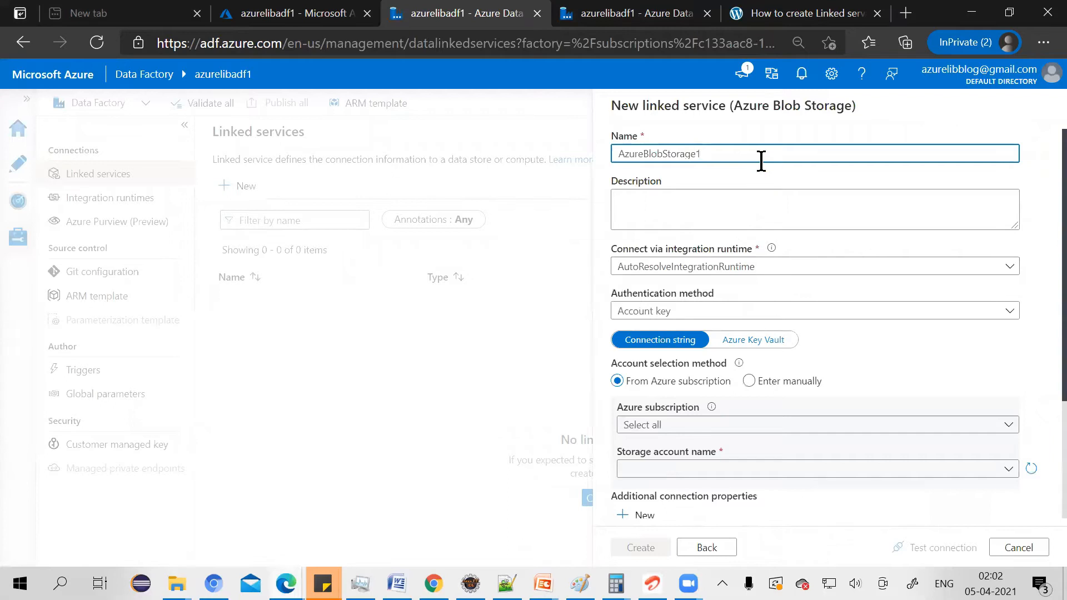
{"action": "key", "text": "Backspace"}
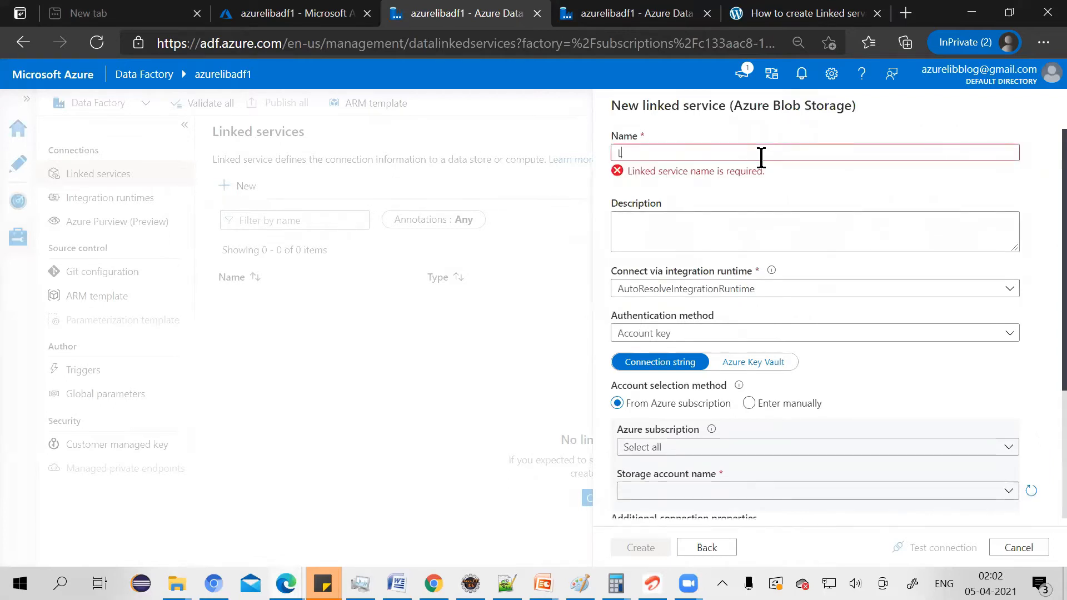
{"action": "type", "text": "Linkedd"}
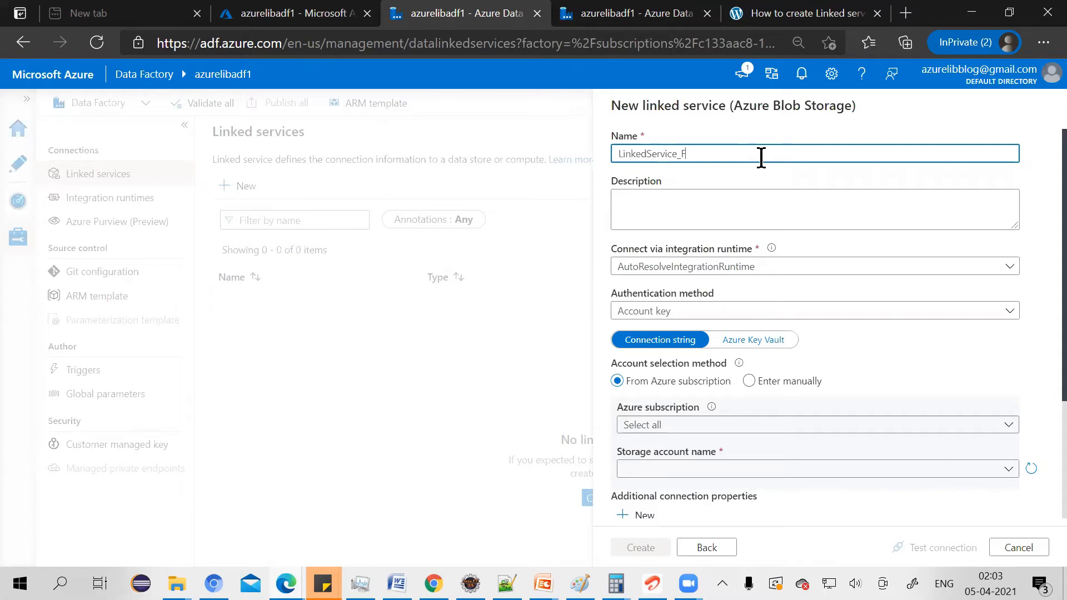
{"action": "type", "text": "or_B"}
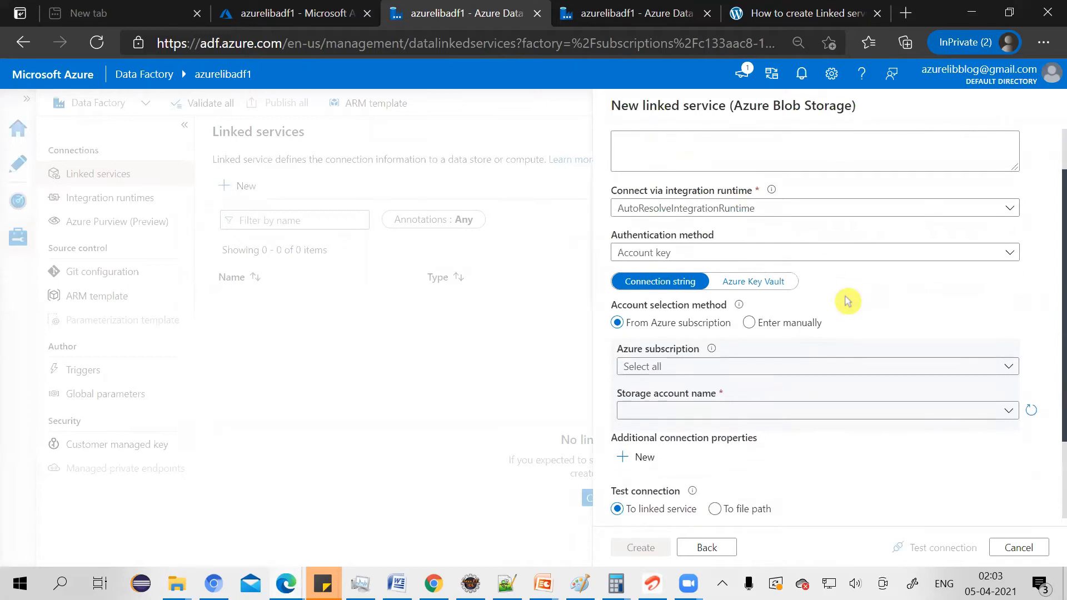
{"action": "mouse_move", "coordinate": [827, 301]}
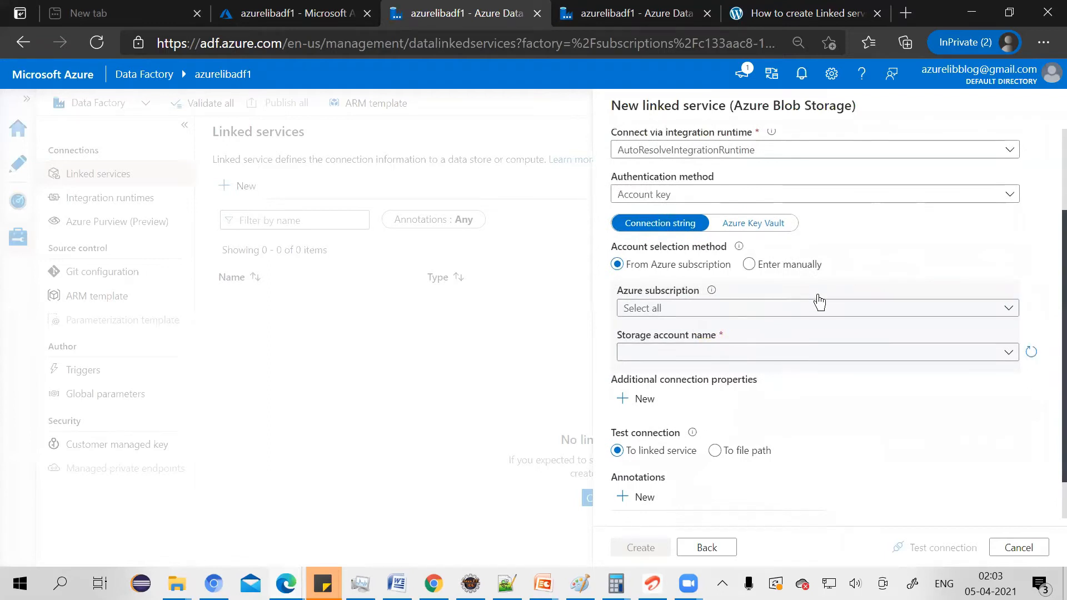
{"action": "mouse_move", "coordinate": [822, 309]}
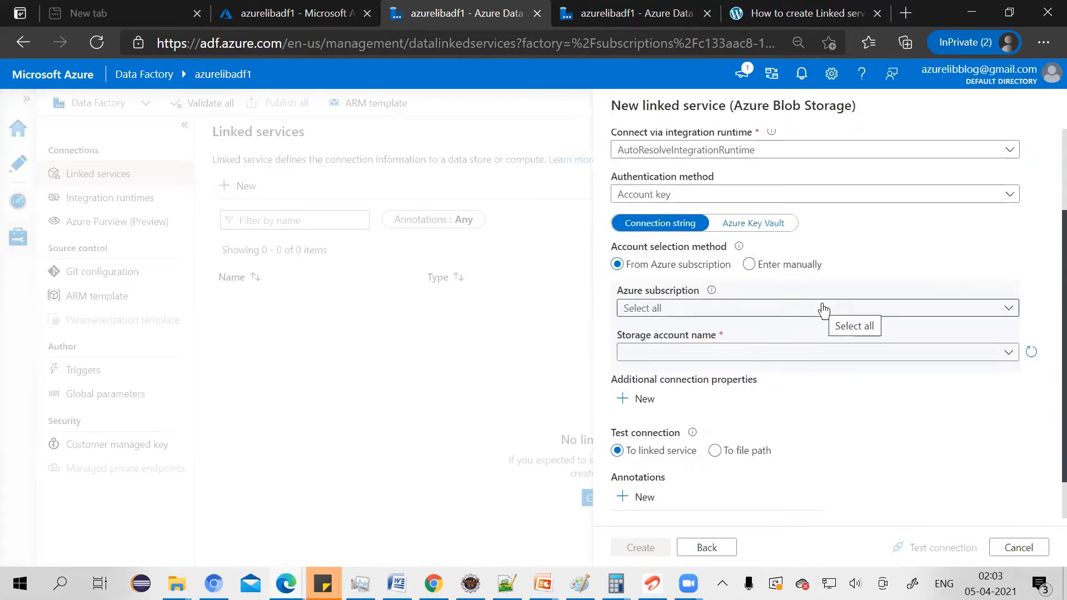
- Use the Azure Pass - Sponsorship subscription and azurelibstorage account, then test the connection
{"action": "left_click", "coordinate": [854, 327]}
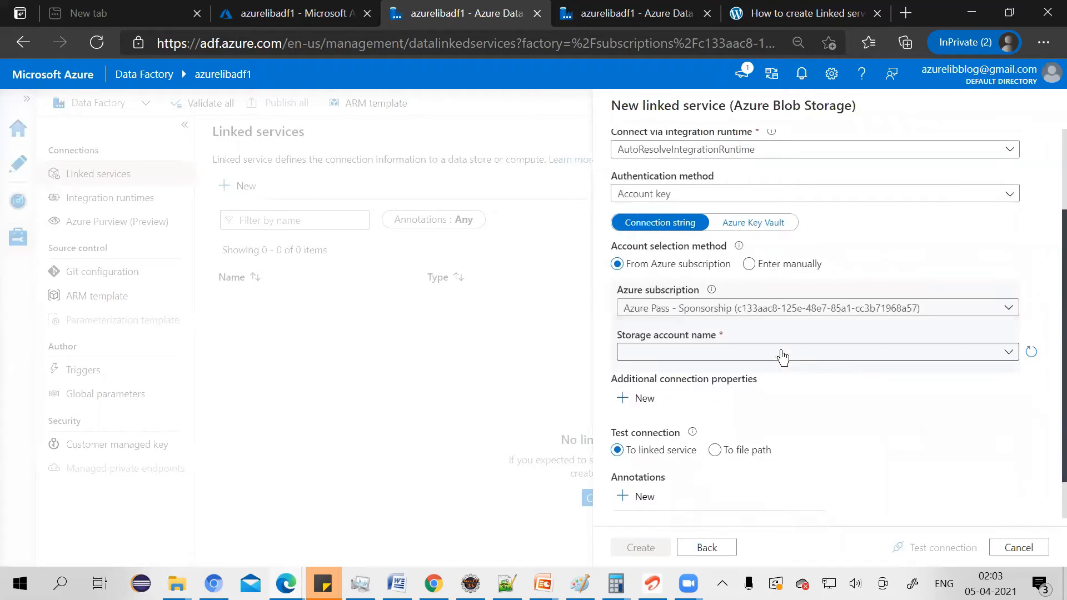
{"action": "left_click", "coordinate": [813, 352]}
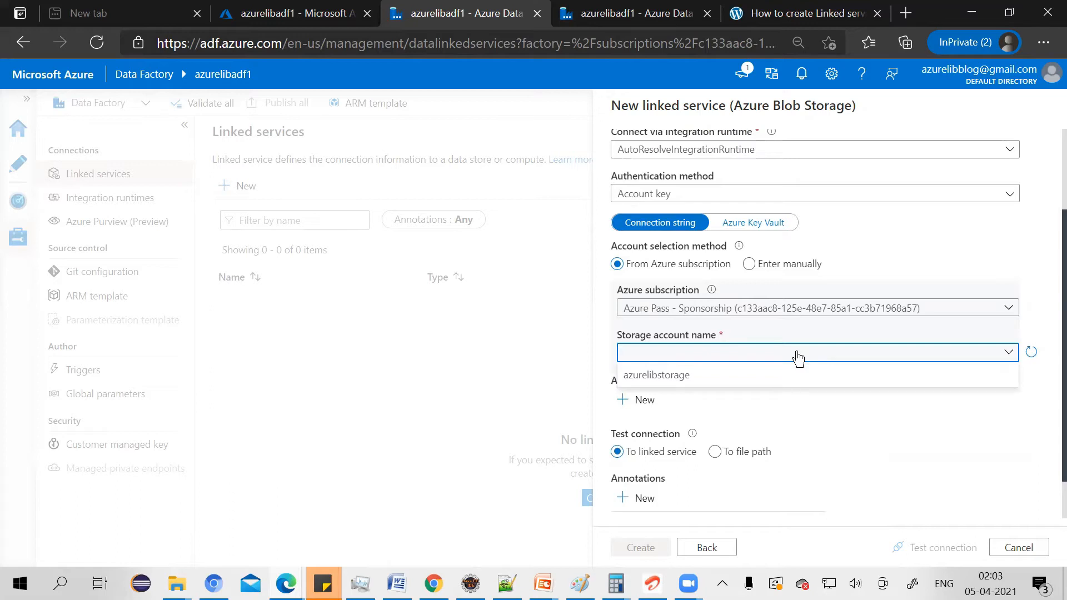
{"action": "mouse_move", "coordinate": [782, 378]}
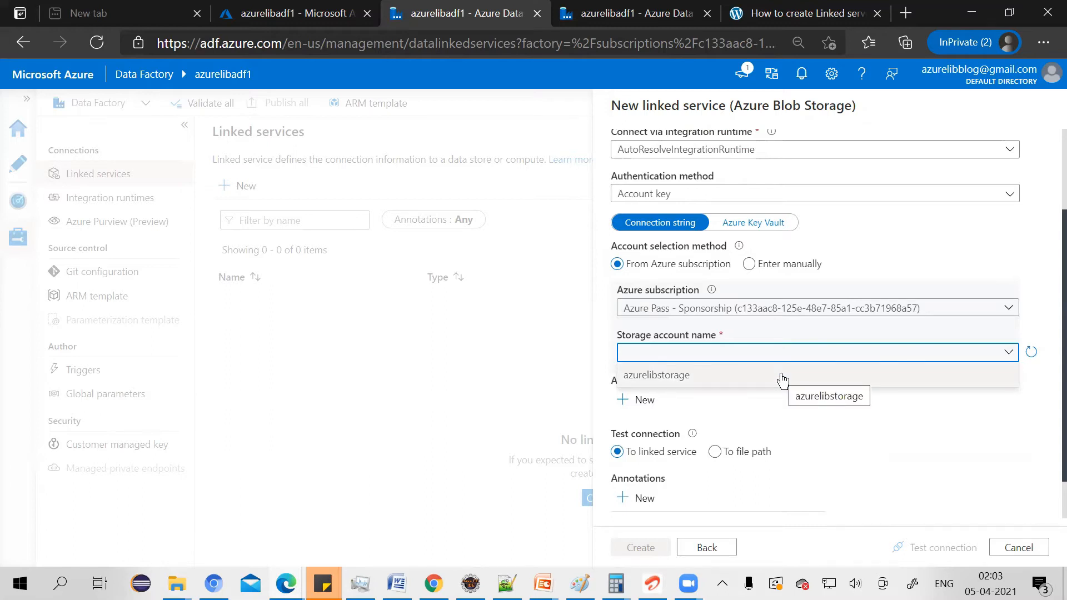
{"action": "left_click", "coordinate": [657, 375]}
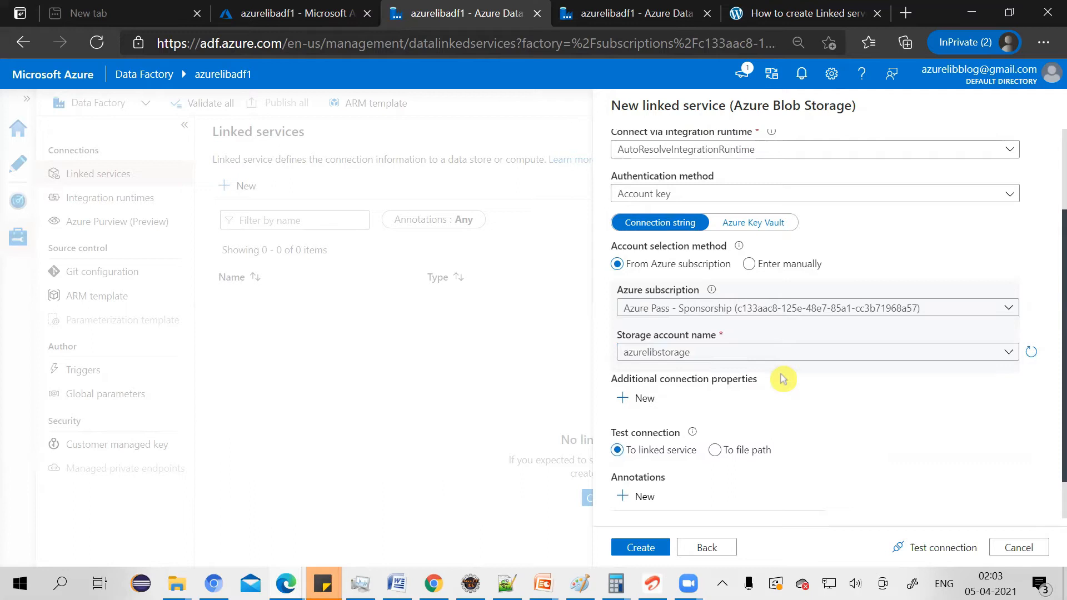
{"action": "mouse_move", "coordinate": [737, 308]}
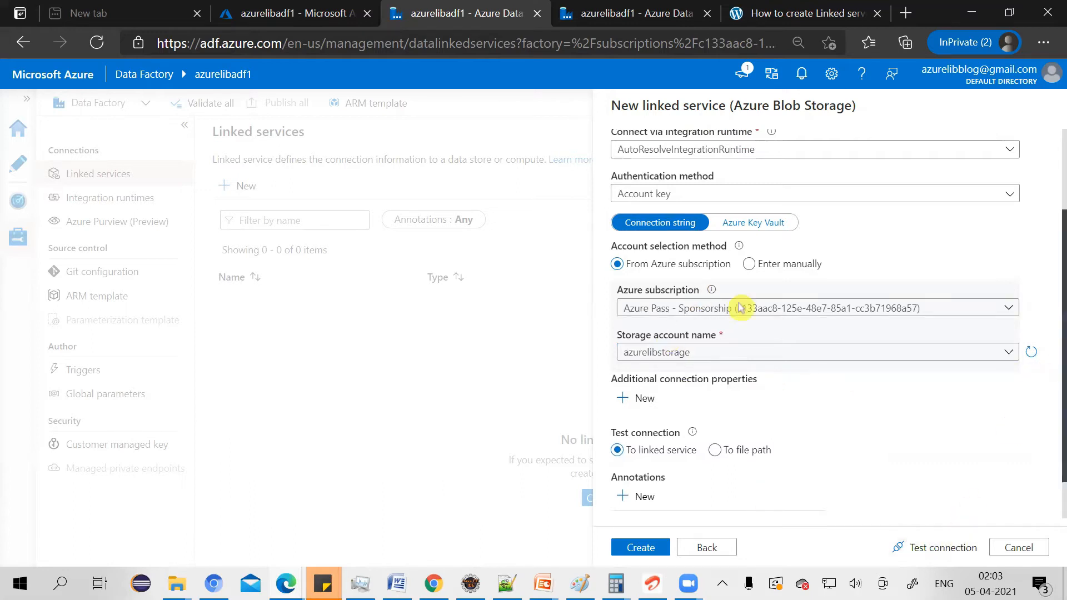
{"action": "mouse_move", "coordinate": [937, 548]}
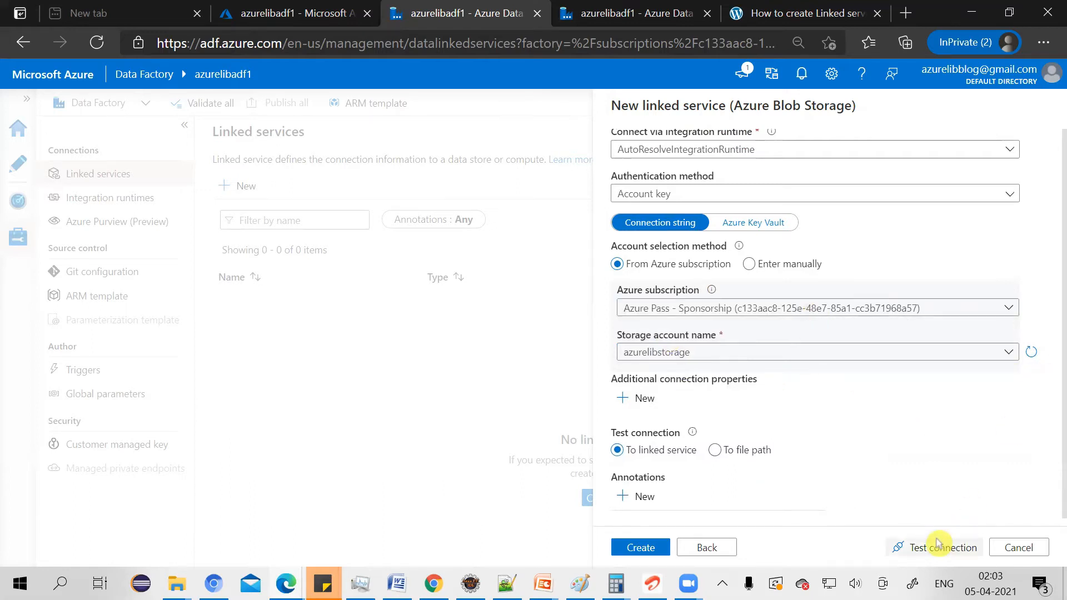
{"action": "left_click", "coordinate": [941, 547]}
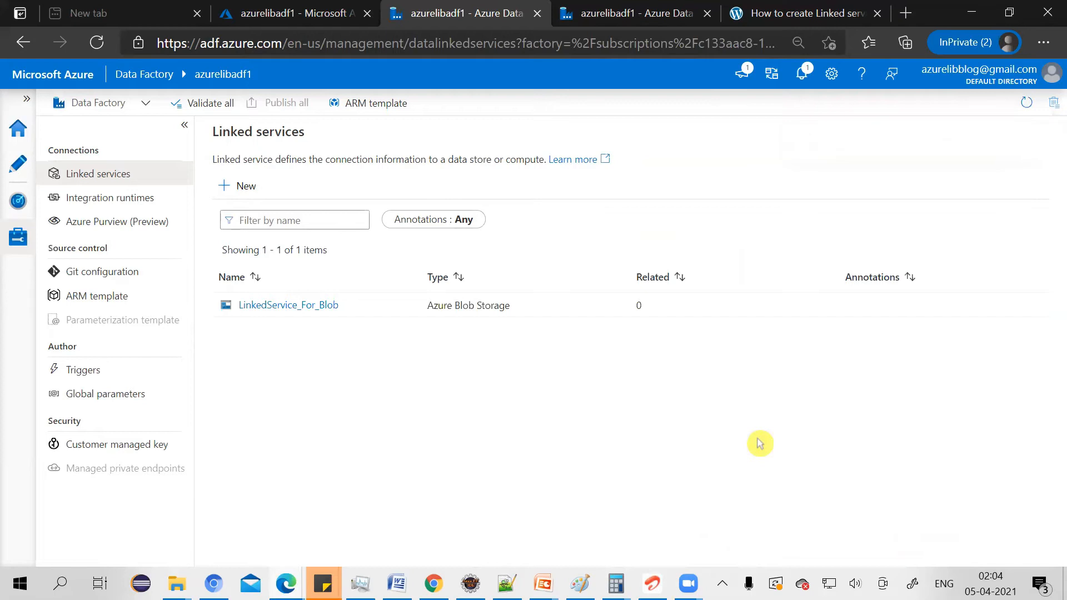
{"action": "mouse_move", "coordinate": [191, 274]}
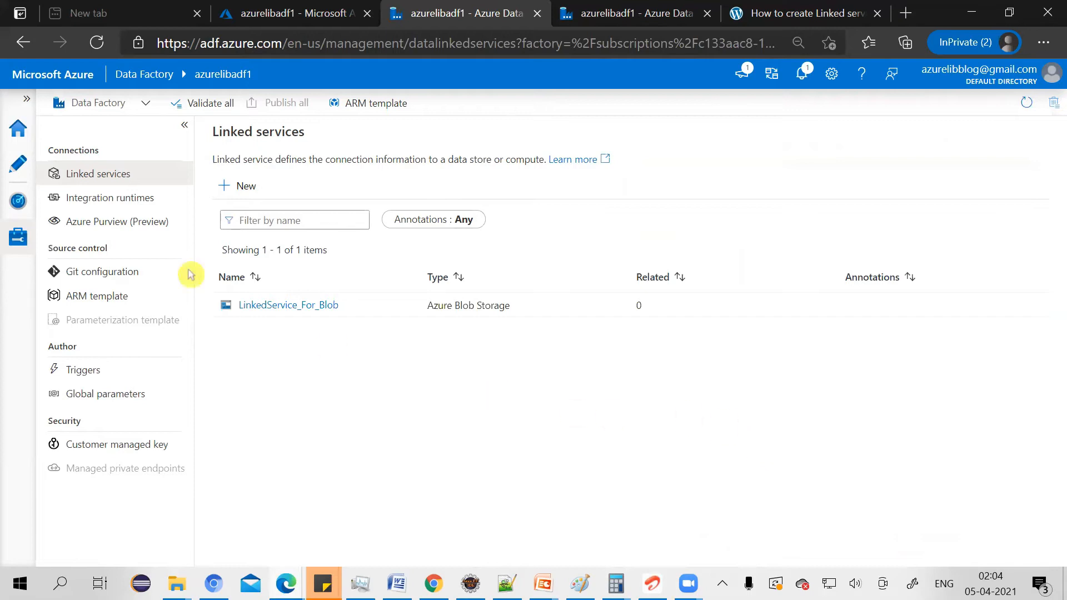
{"action": "mouse_move", "coordinate": [248, 191]}
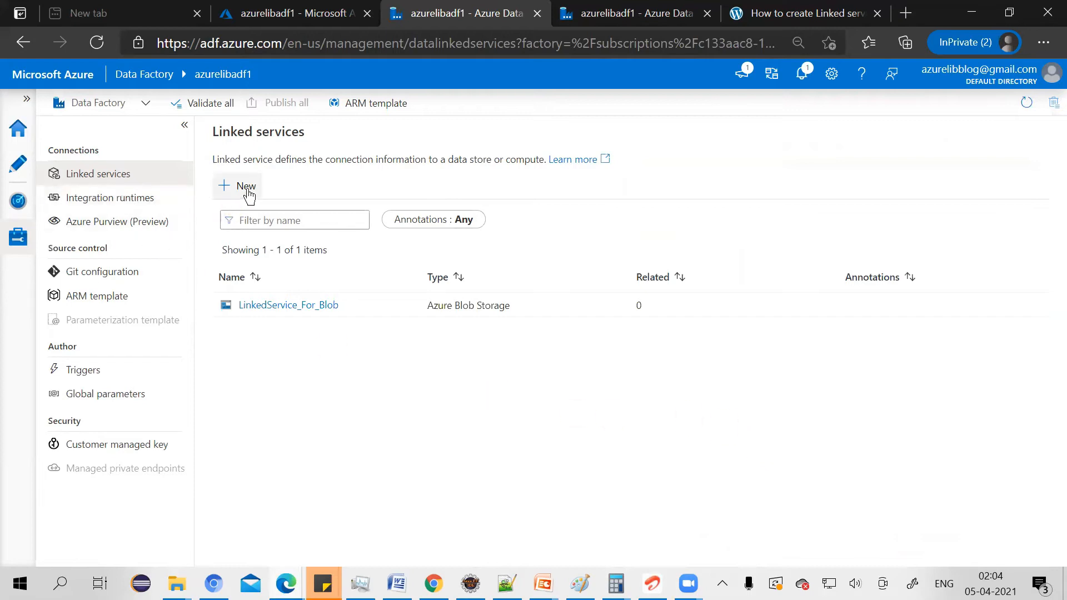
- Add another linked service, search 'azure sql', and continue with Azure SQL Database
{"action": "left_click", "coordinate": [244, 187]}
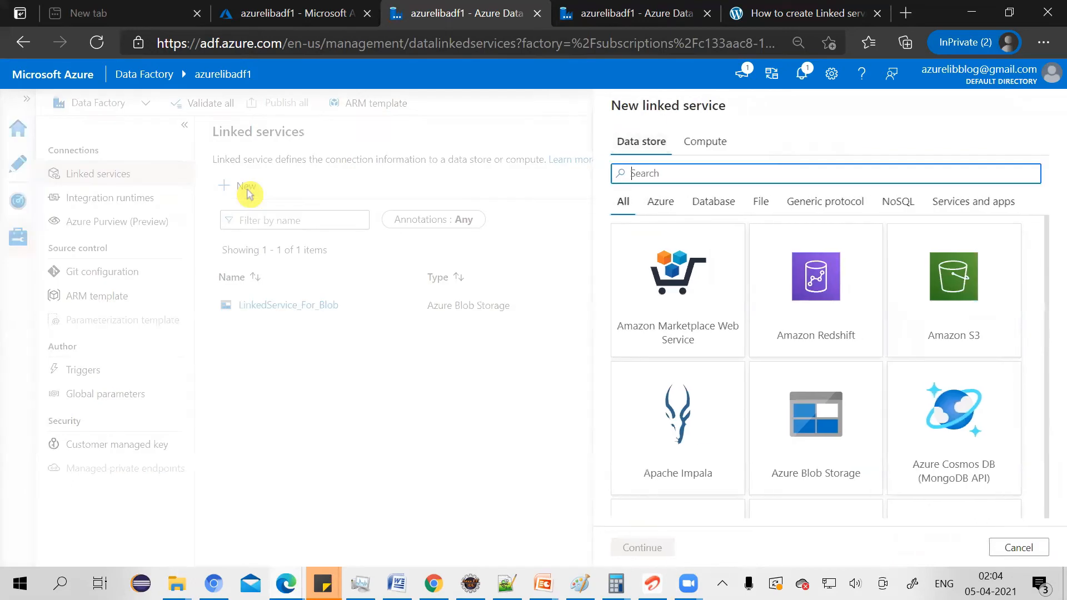
{"action": "scroll", "scroll_direction": "down", "scroll_amount": 3}
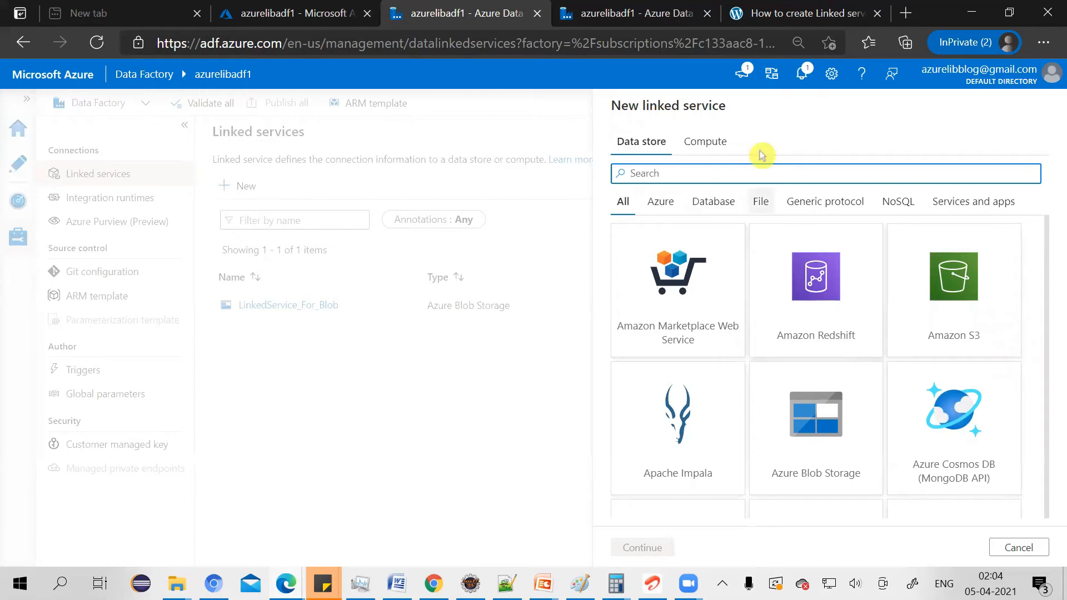
{"action": "type", "text": "azure sql"}
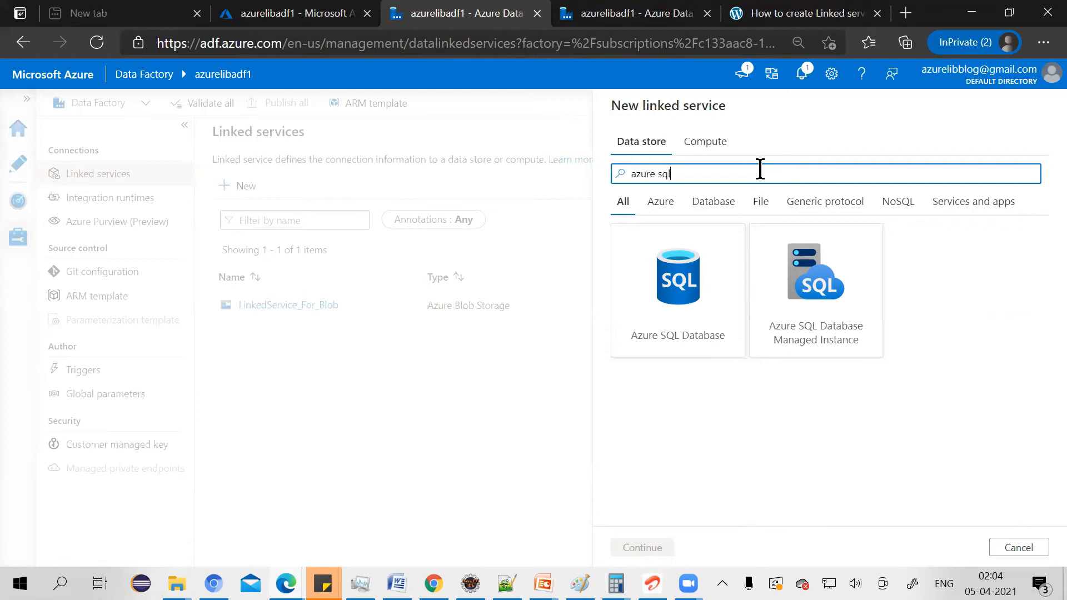
{"action": "left_click", "coordinate": [677, 289]}
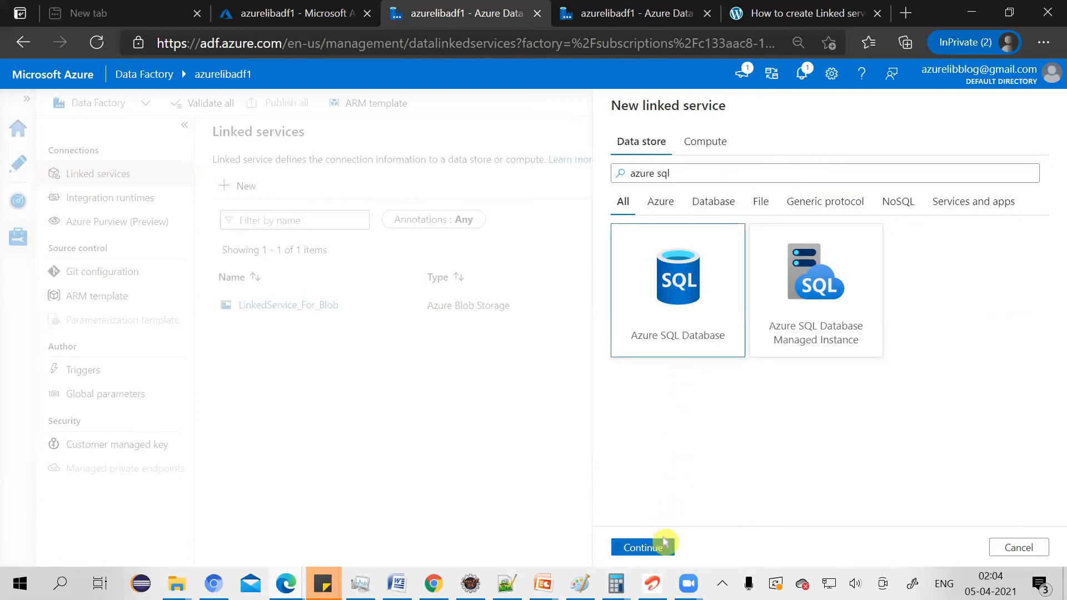
{"action": "left_click", "coordinate": [642, 547]}
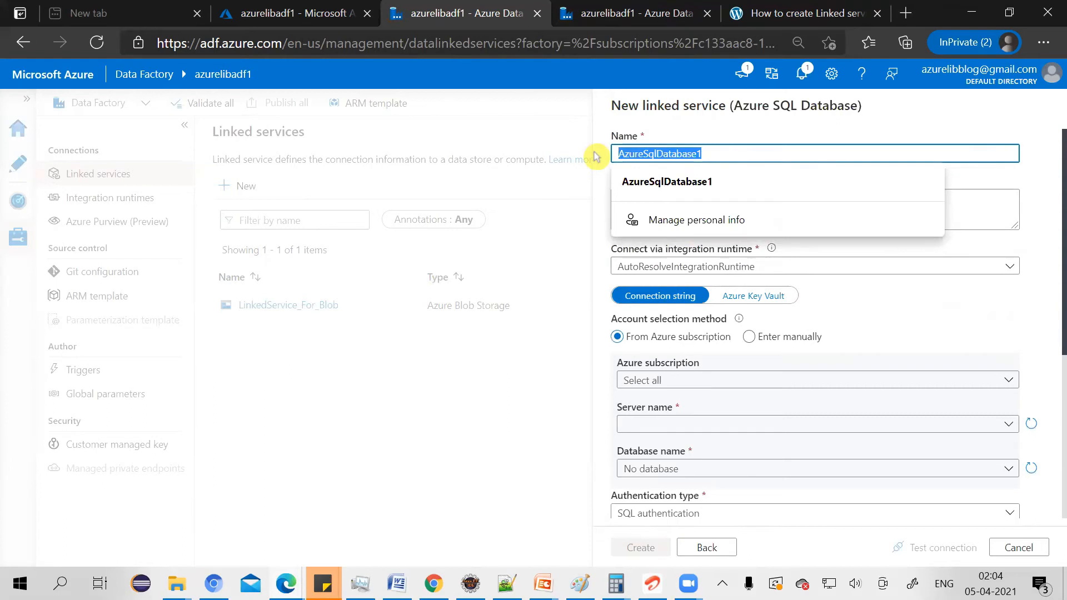
- Replace the default AzureSqlDatabase1 name with LinkedService_For_SQL
{"action": "type", "text": "S"}
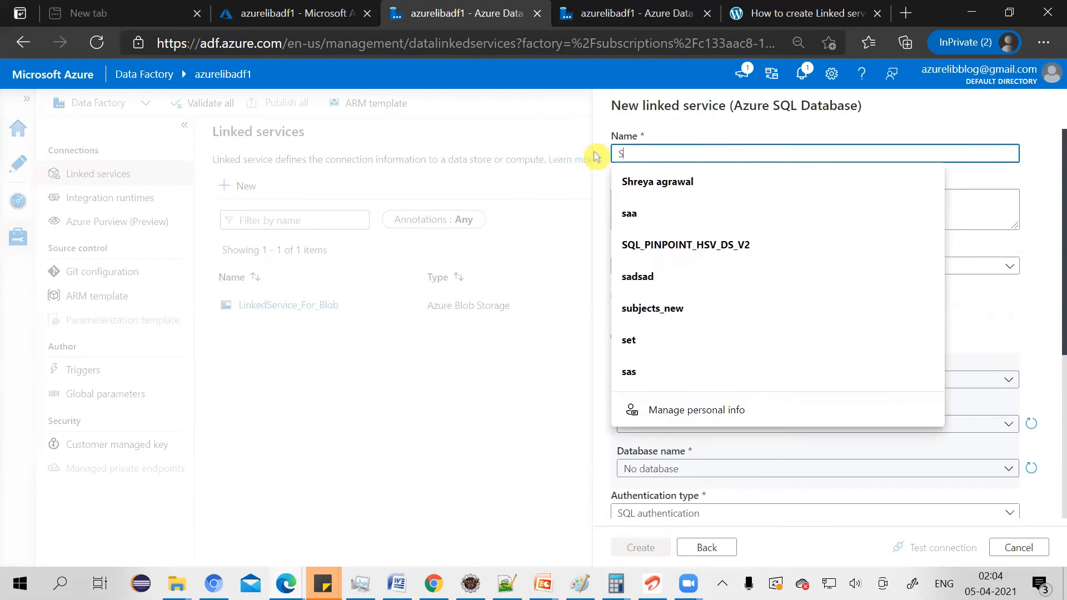
{"action": "type", "text": "LinkedService_For_SQL"}
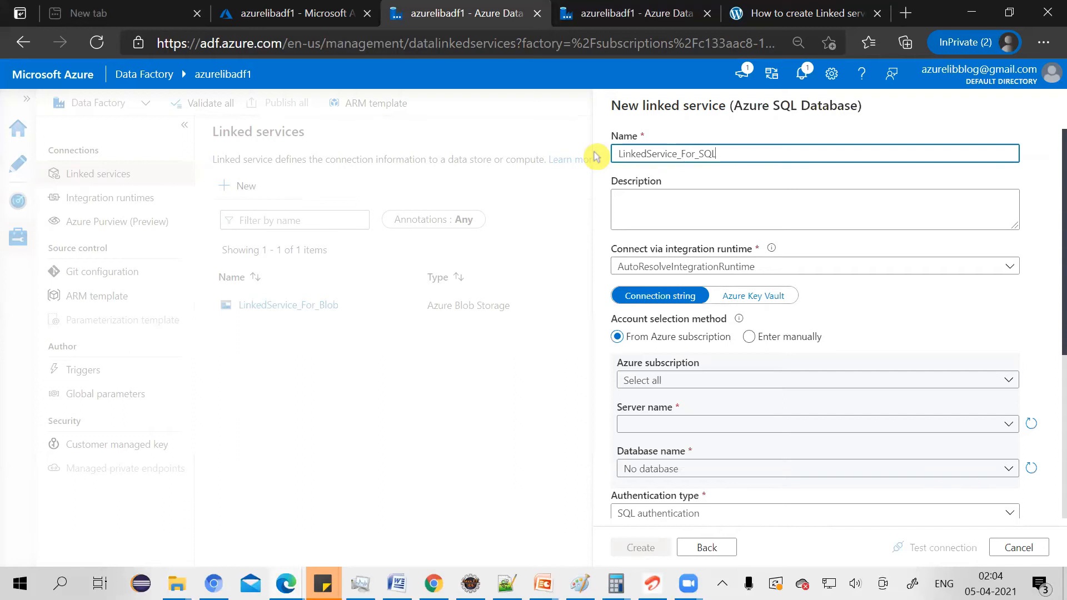
{"action": "type", "text": "_DB"}
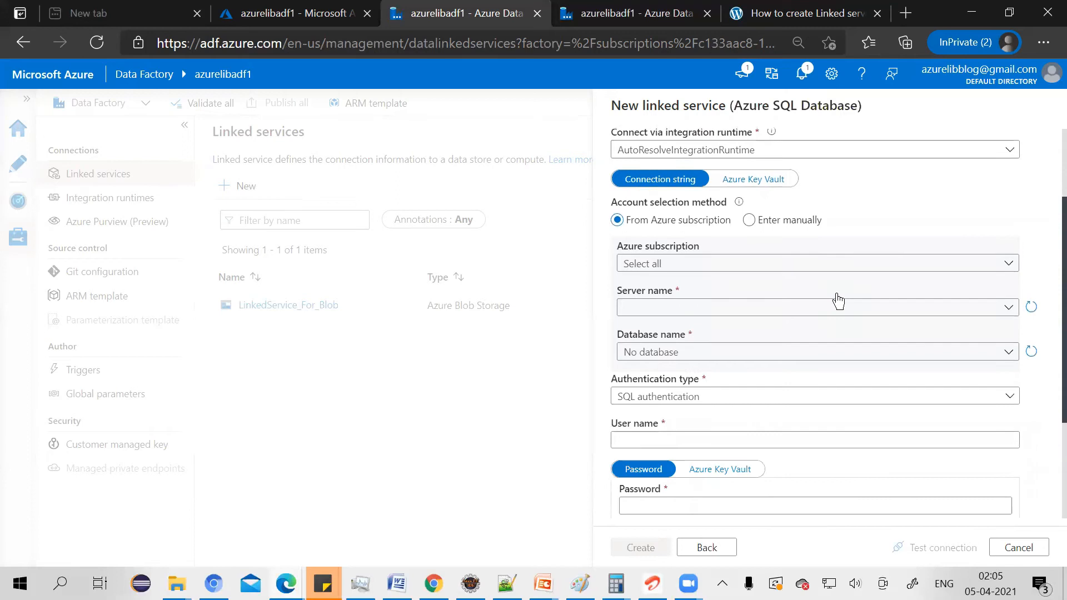
{"action": "mouse_move", "coordinate": [830, 267]}
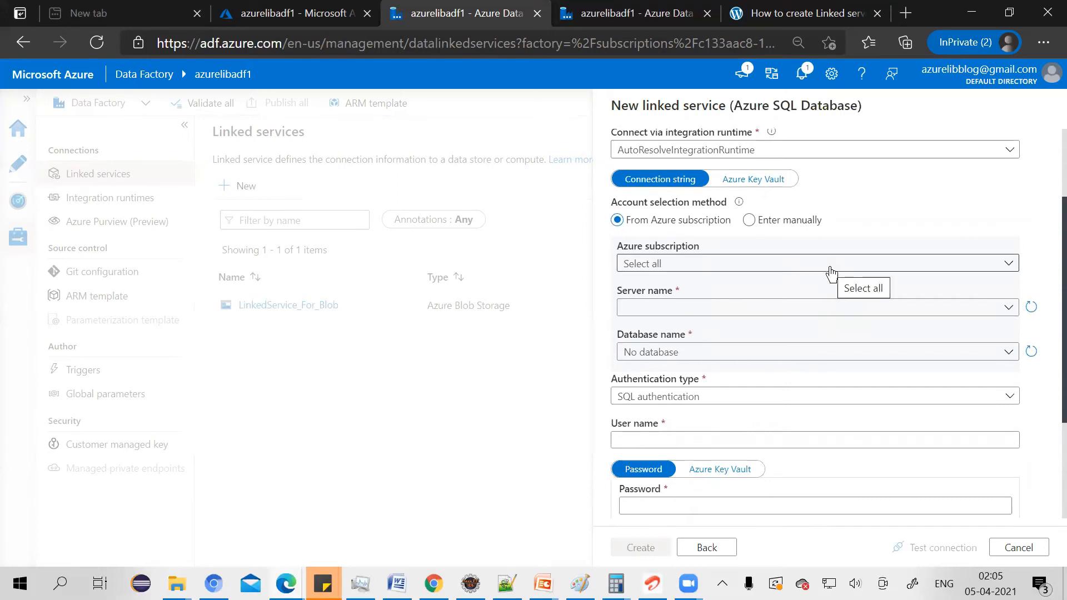
- Point the SQL service at Azure Pass - Sponsorship, azurelib-server and database azurelib-sql
{"action": "left_click", "coordinate": [814, 263]}
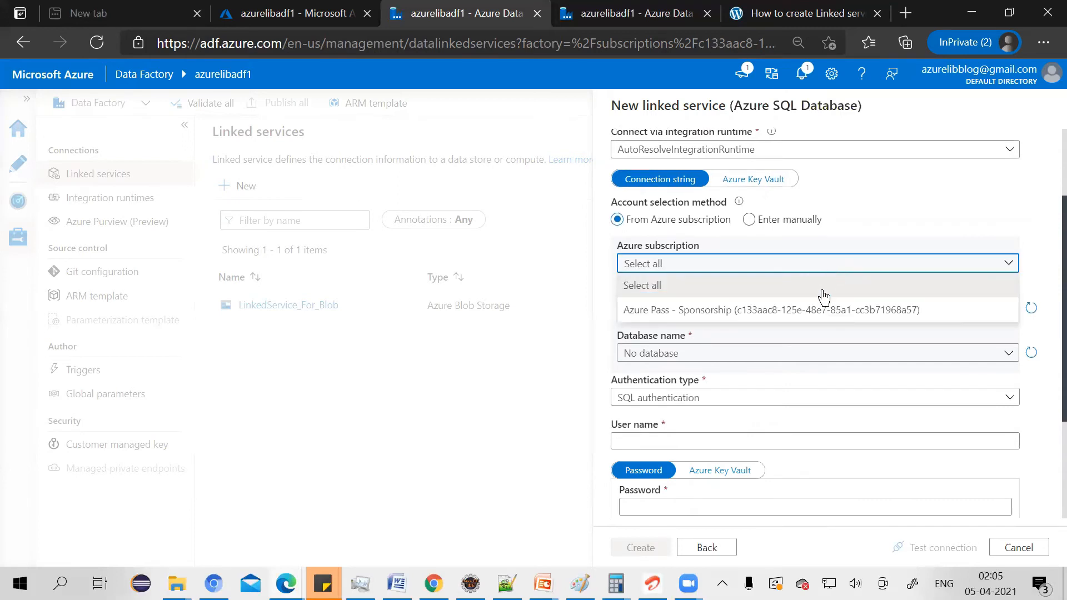
{"action": "left_click", "coordinate": [770, 310]}
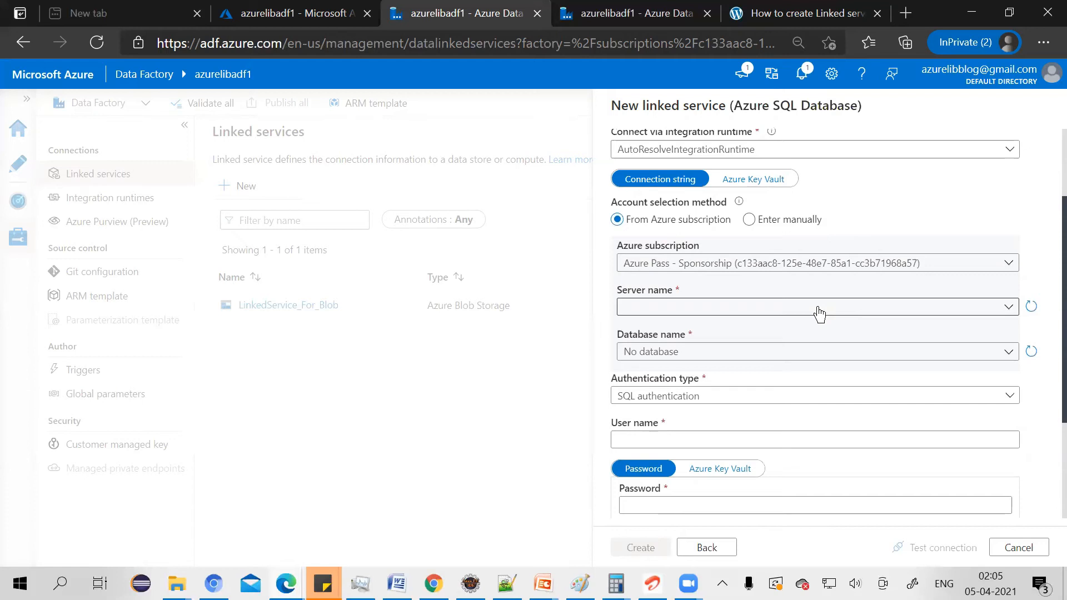
{"action": "left_click", "coordinate": [819, 307]}
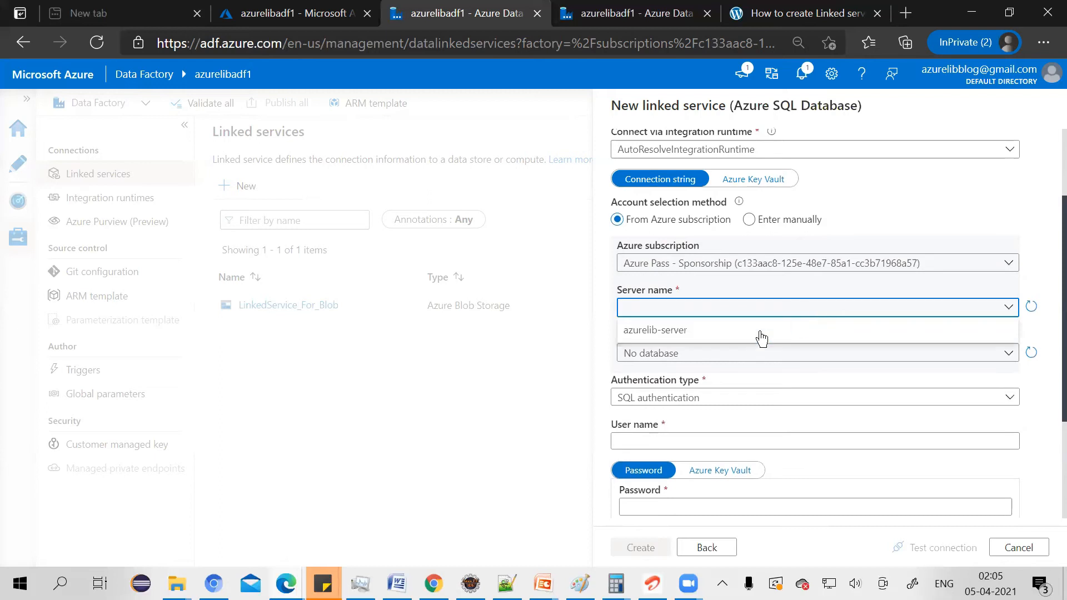
{"action": "left_click", "coordinate": [654, 331]}
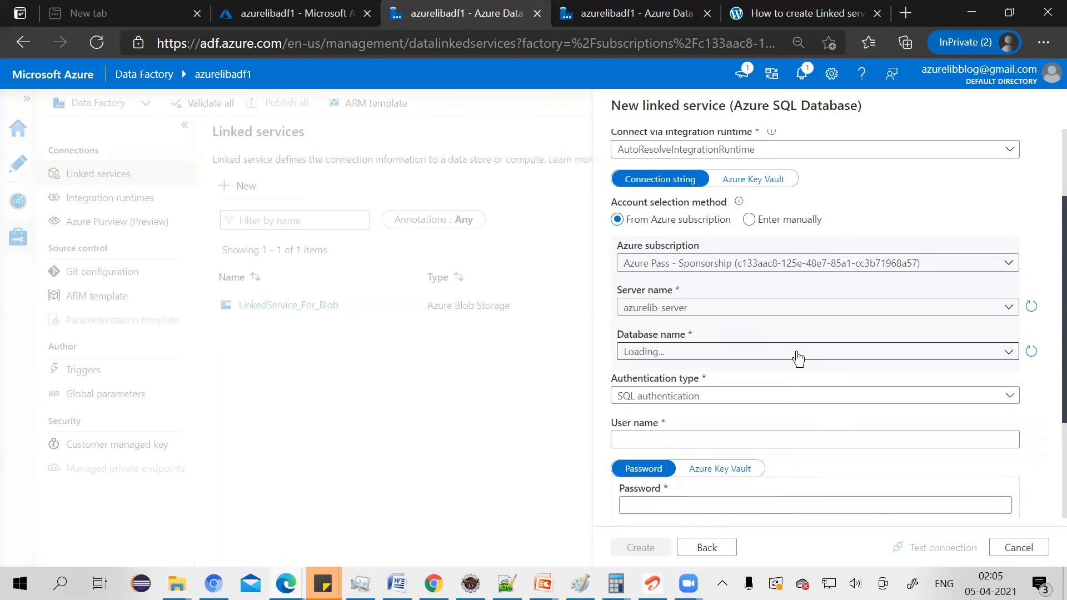
{"action": "left_click", "coordinate": [799, 352]}
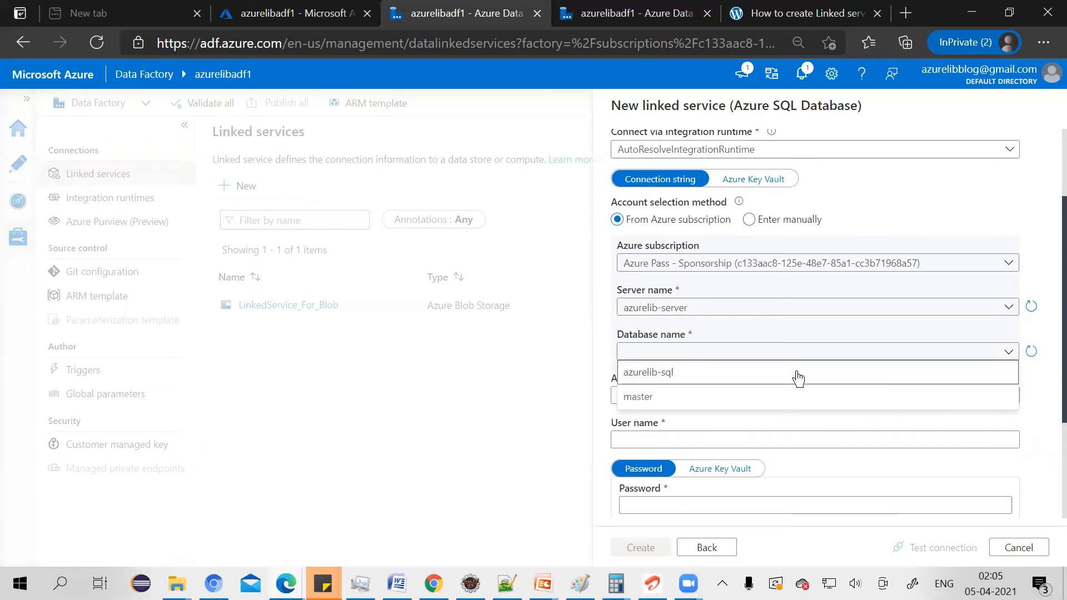
{"action": "left_click", "coordinate": [649, 373]}
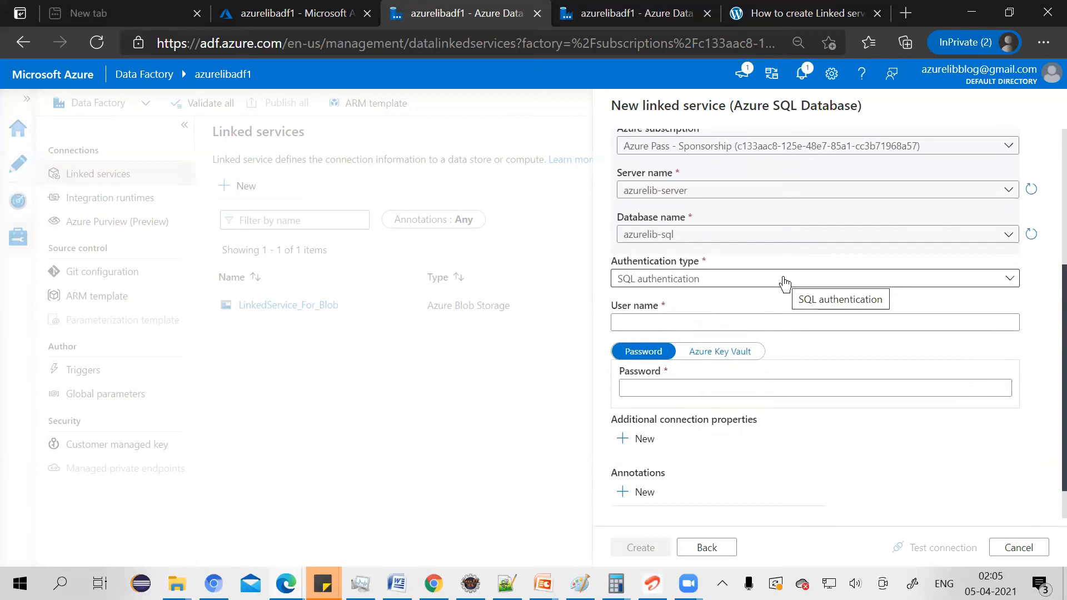
{"action": "mouse_move", "coordinate": [787, 361]}
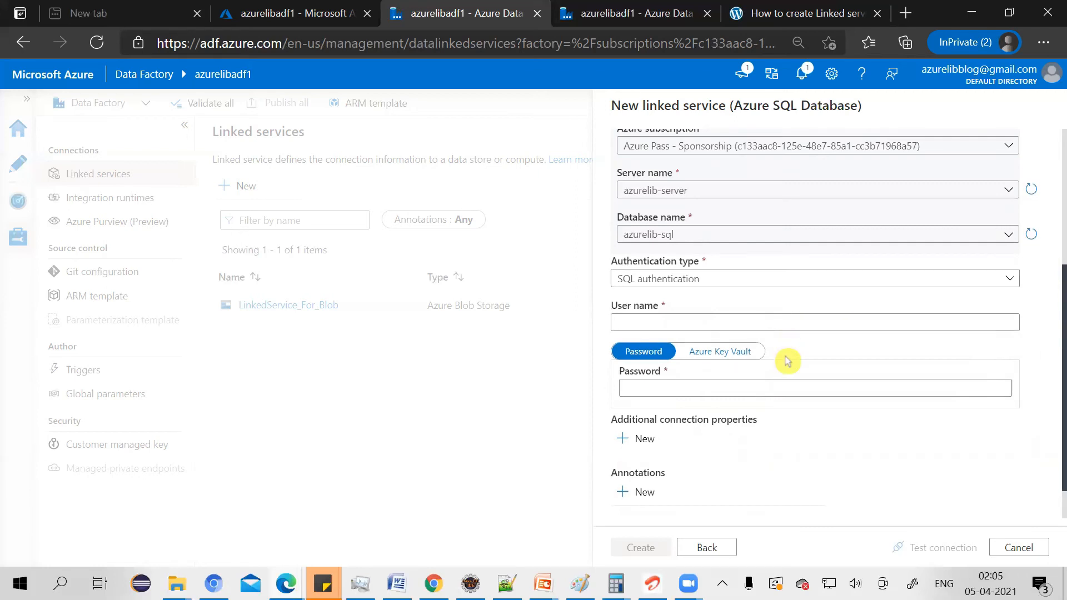
{"action": "left_click", "coordinate": [813, 325]}
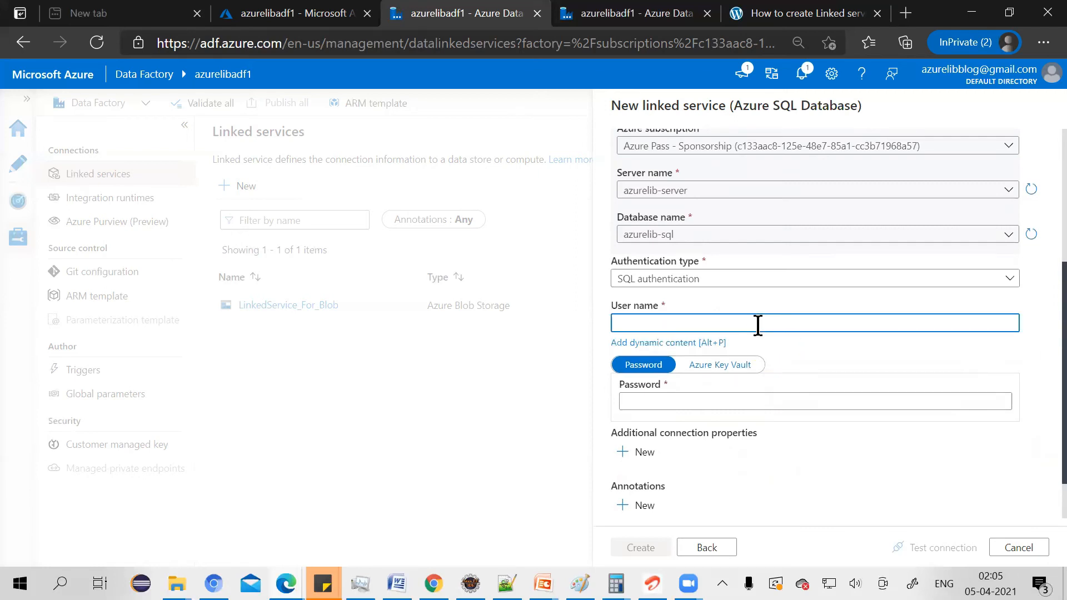
- Enter user azurelib and its password, then test the SQL connection successfully
{"action": "type", "text": "azurelib"}
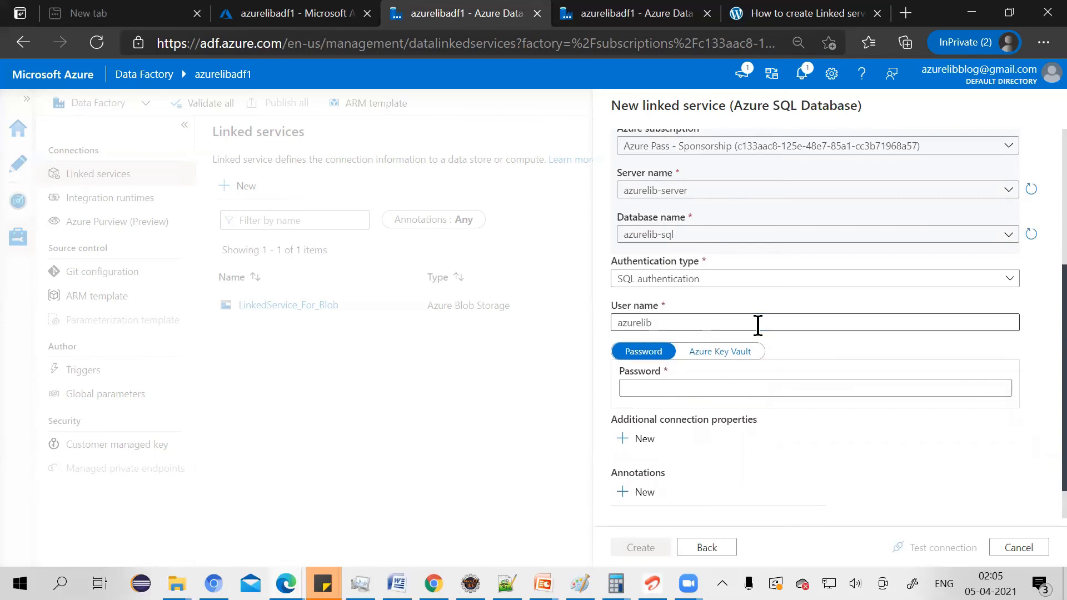
{"action": "type", "text": "*"}
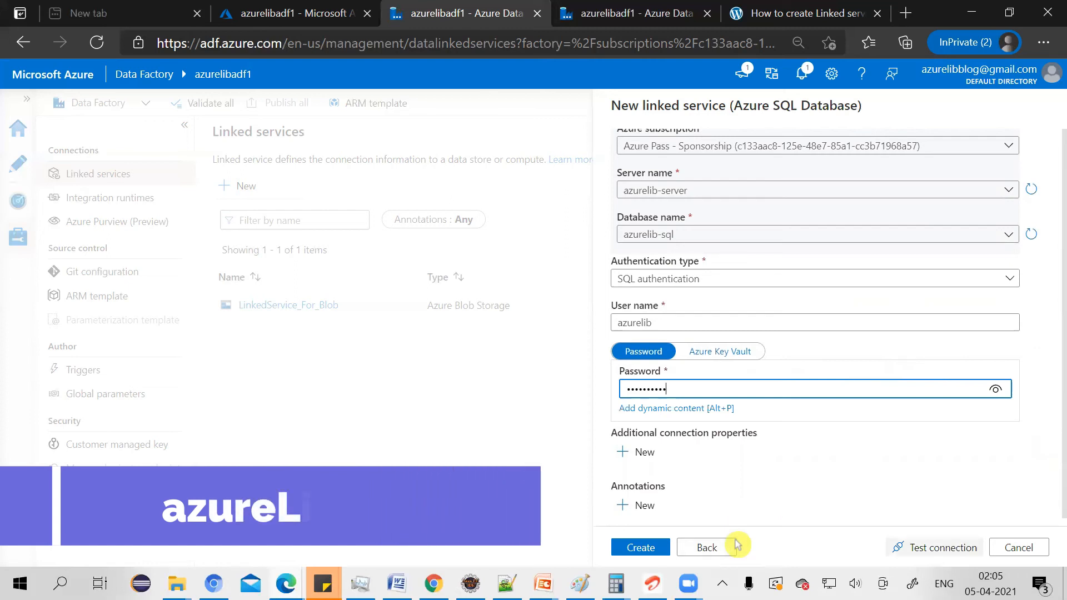
{"action": "left_click", "coordinate": [942, 548]}
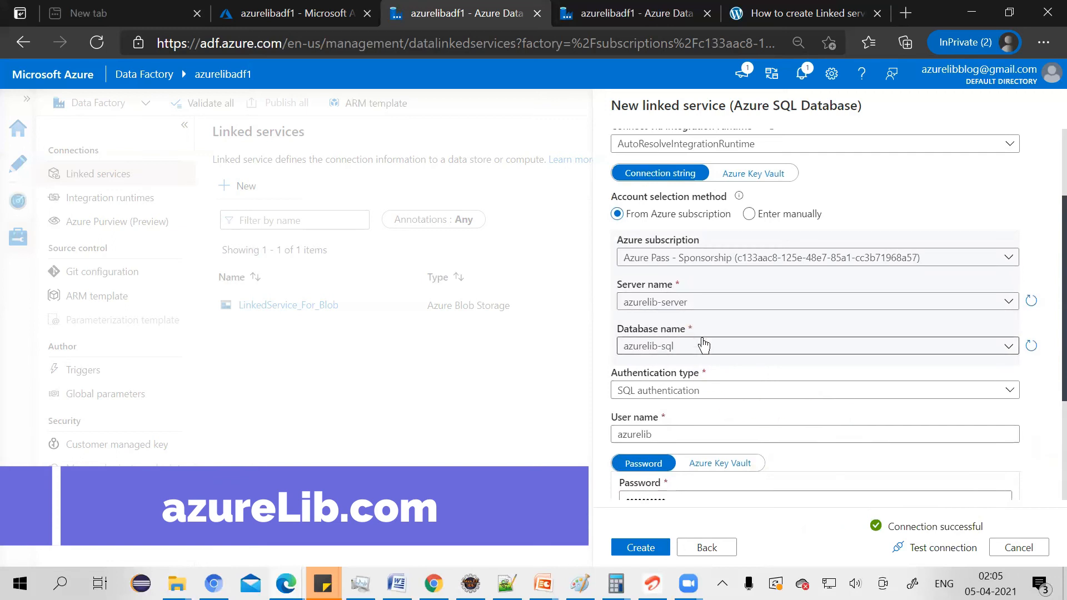
- After the successful connection test, create the Azure SQL Database linked service
{"action": "scroll", "scroll_direction": "down", "scroll_amount": 3}
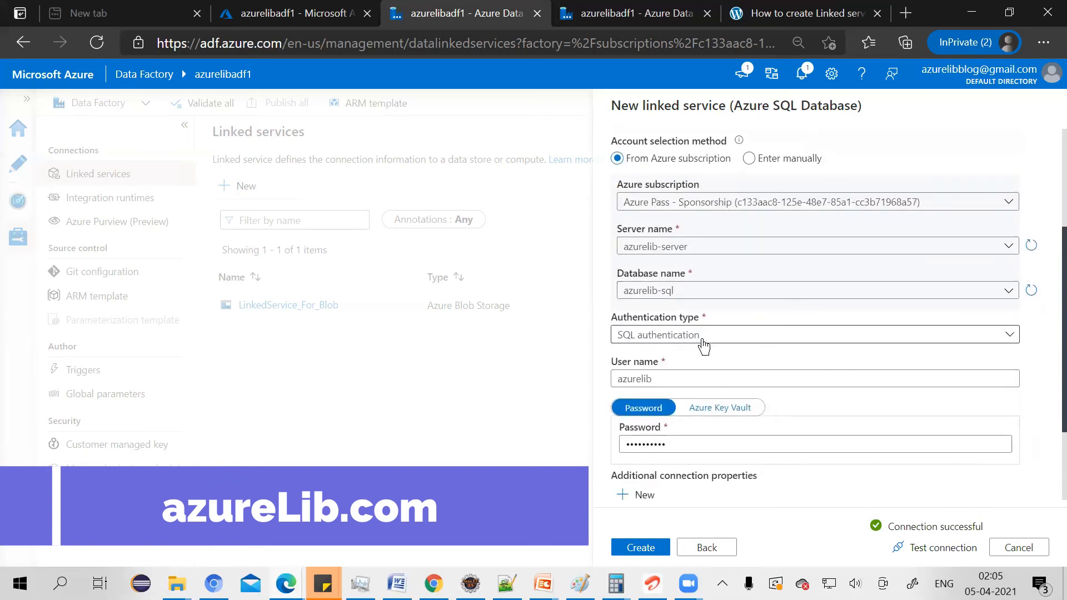
{"action": "scroll", "scroll_direction": "down", "scroll_amount": 3}
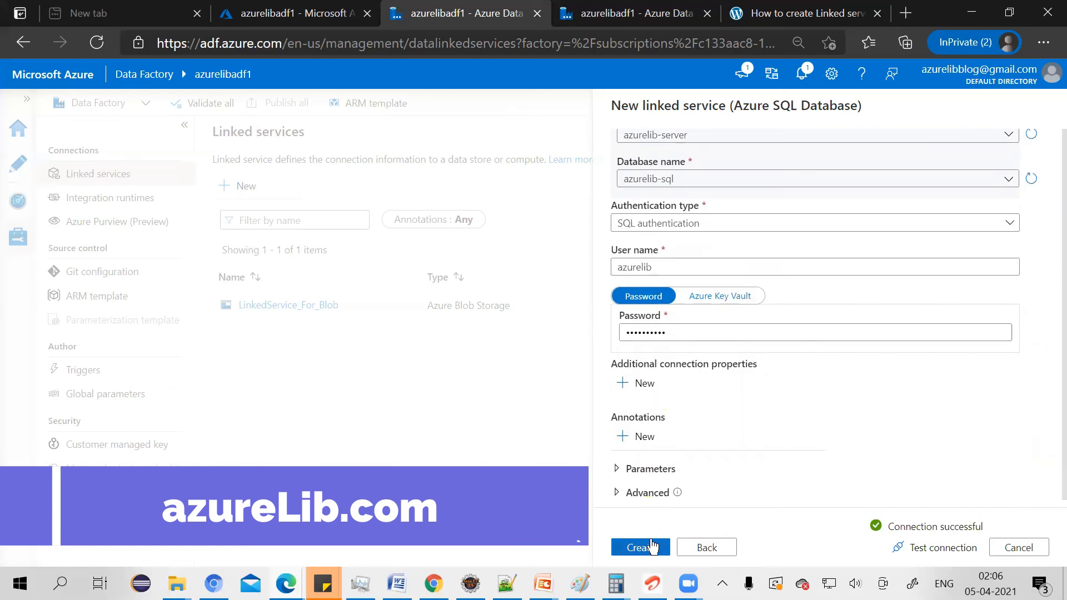
{"action": "left_click", "coordinate": [640, 547]}
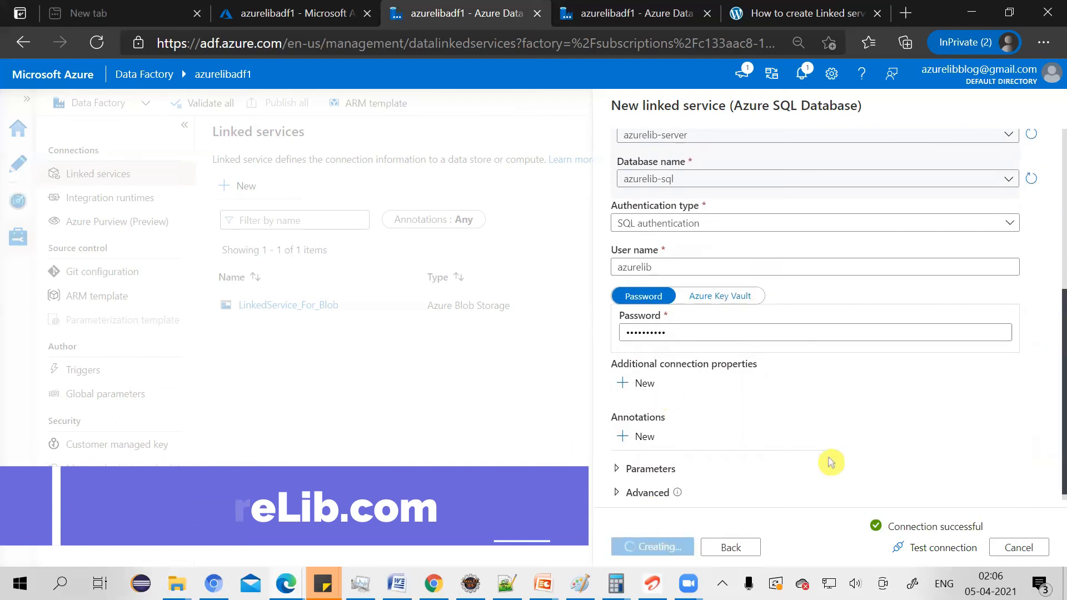